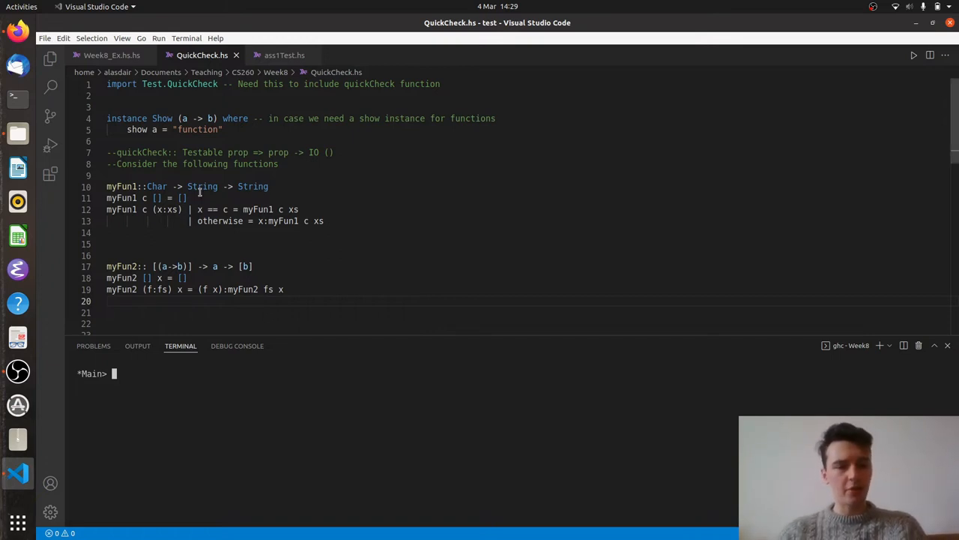
{"action": "mouse_move", "coordinate": [110, 175]}
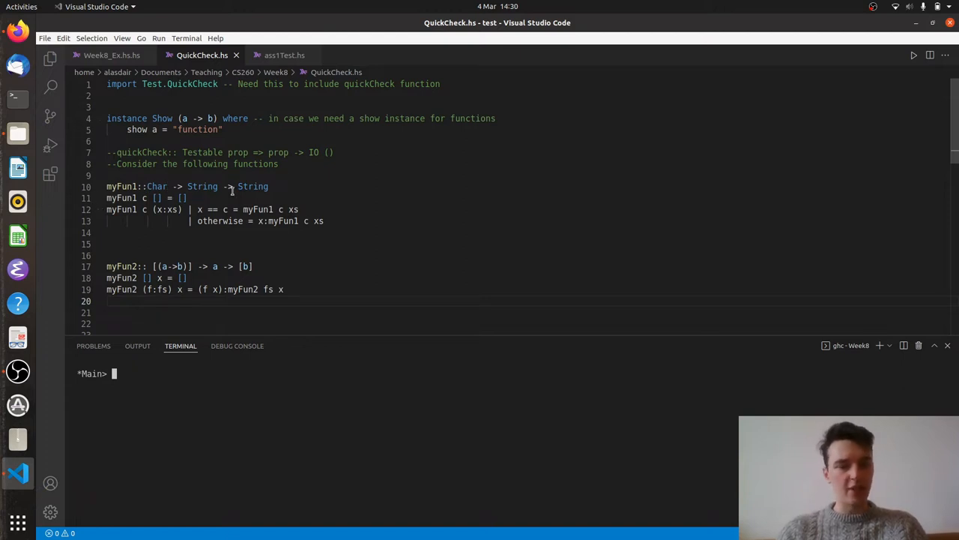
{"action": "mouse_move", "coordinate": [242, 173]}
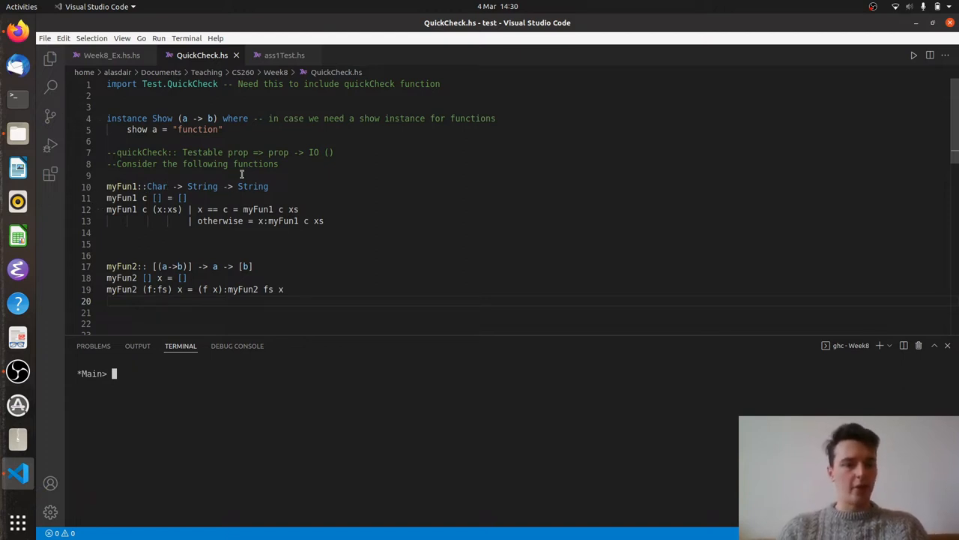
{"action": "mouse_move", "coordinate": [216, 206]}
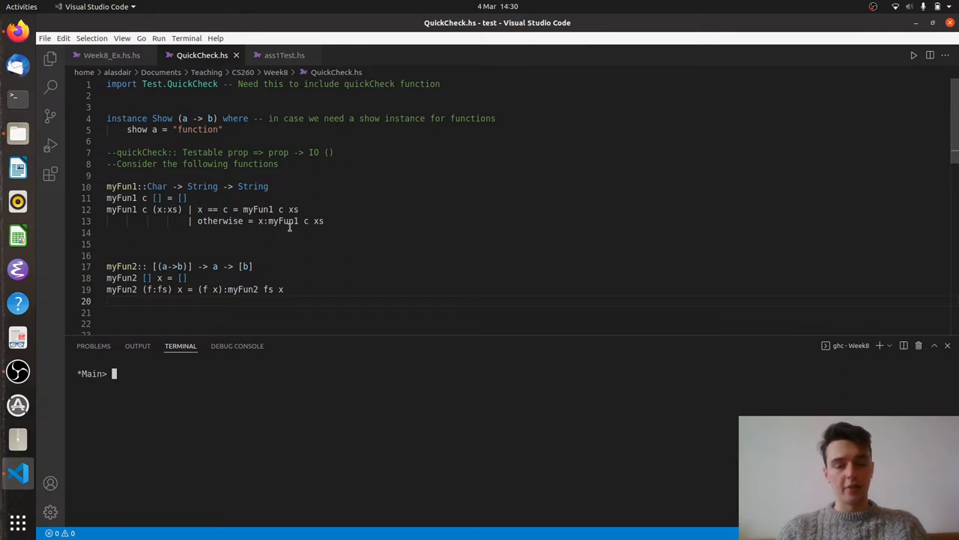
{"action": "mouse_move", "coordinate": [208, 215]}
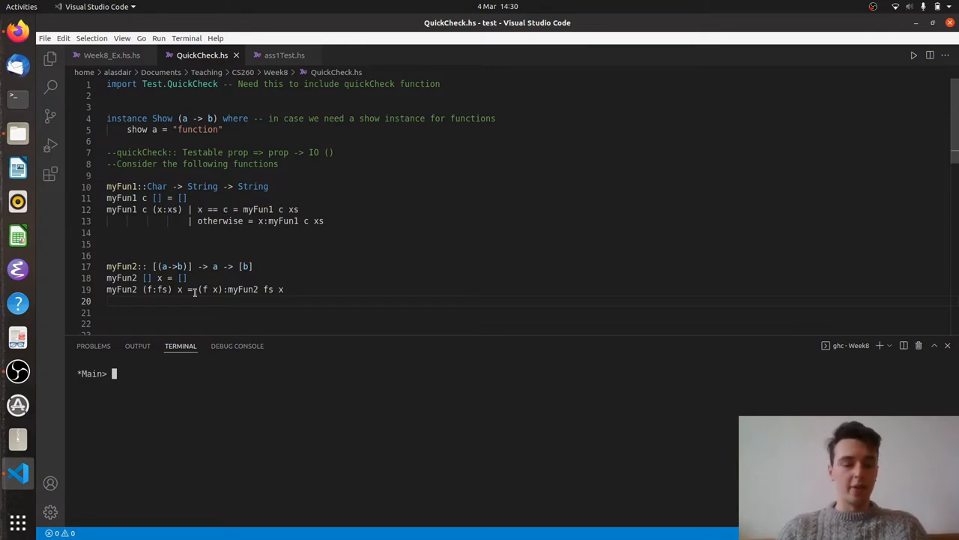
Evaluate myFun1 'c' "ccasdadacccasda ccccc" in GHCi, returning "asdadaasda "
{"action": "type", "text": "my"}
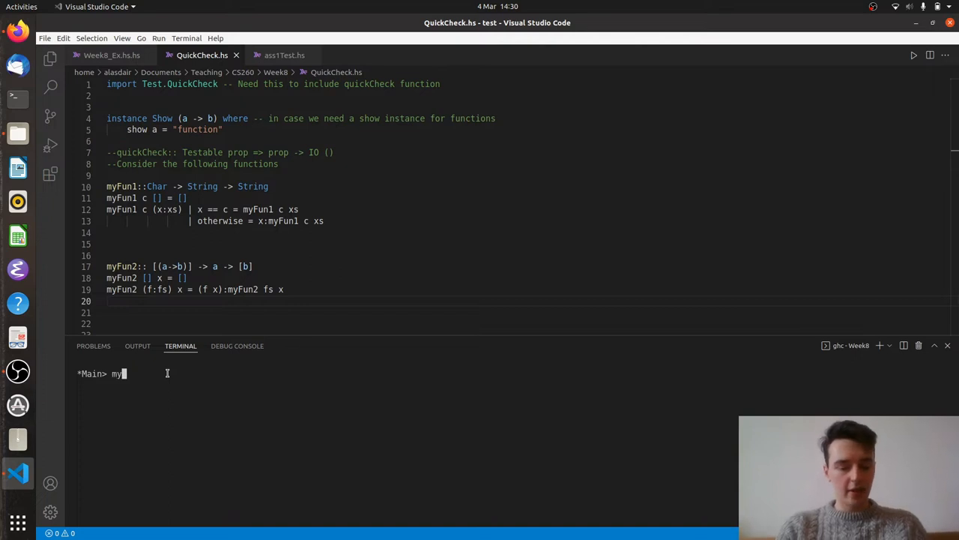
{"action": "type", "text": "Fun1"}
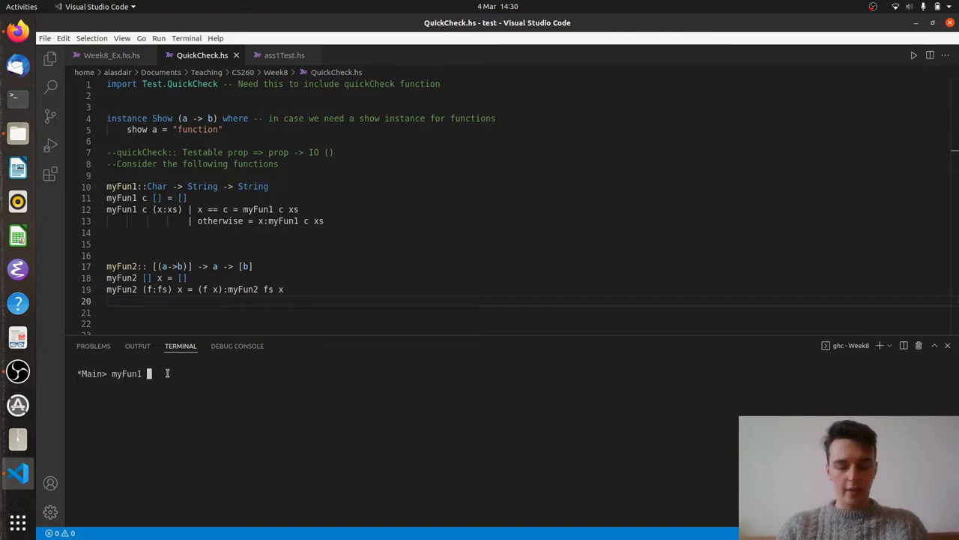
{"action": "type", "text": "'c'"}
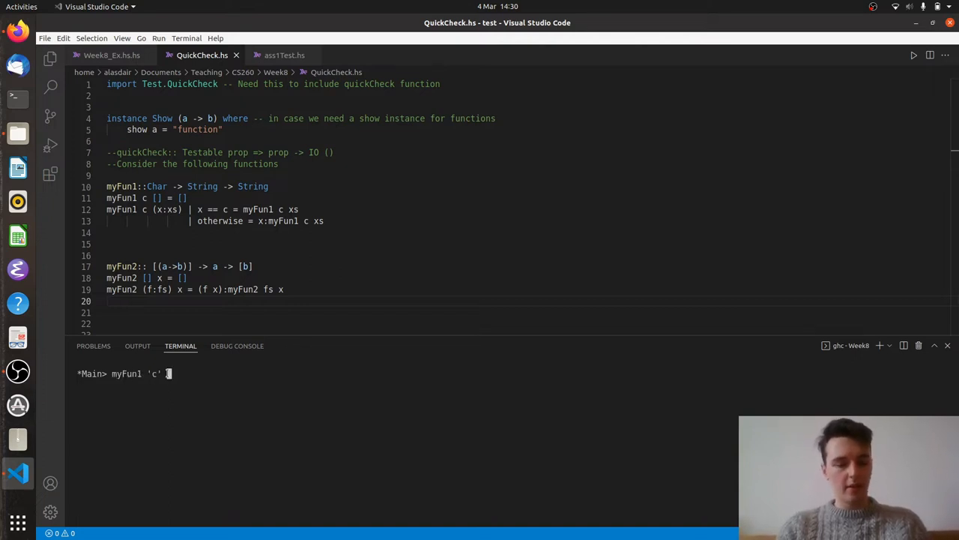
{"action": "type", "text": "ccasdadacccasda"}
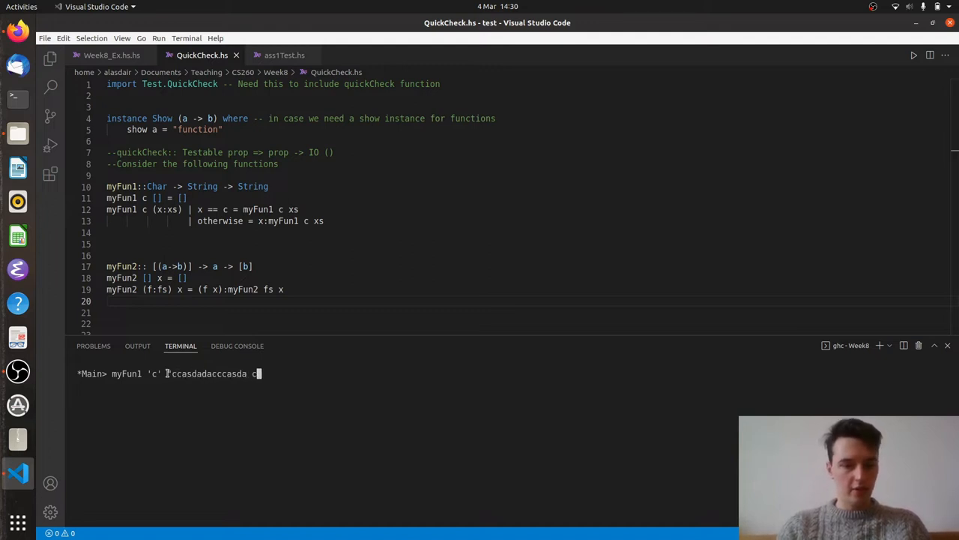
{"action": "type", "text": "cccc\""}
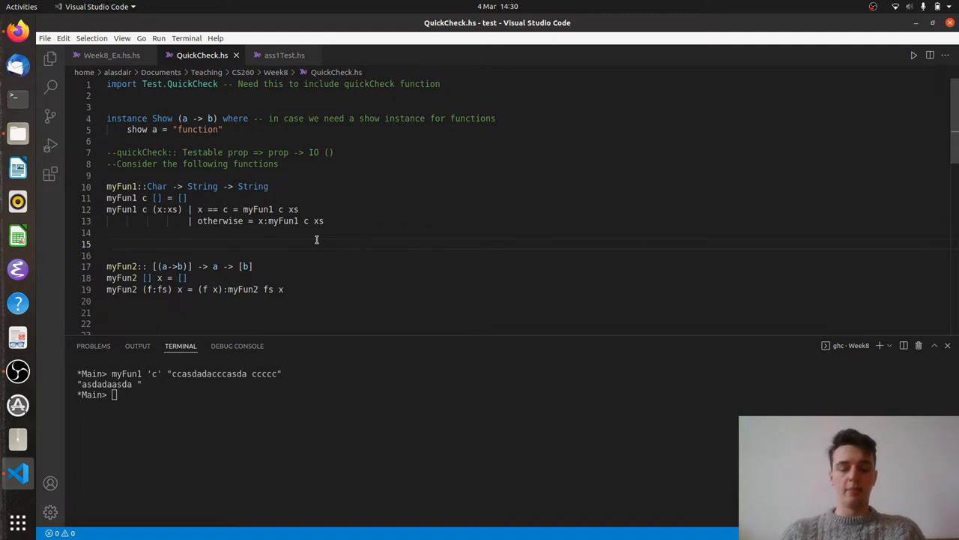
Write prop_1 c xs = filter (/=c) xs == myFUn1 c xs on line 15
{"action": "type", "text": "prop"}
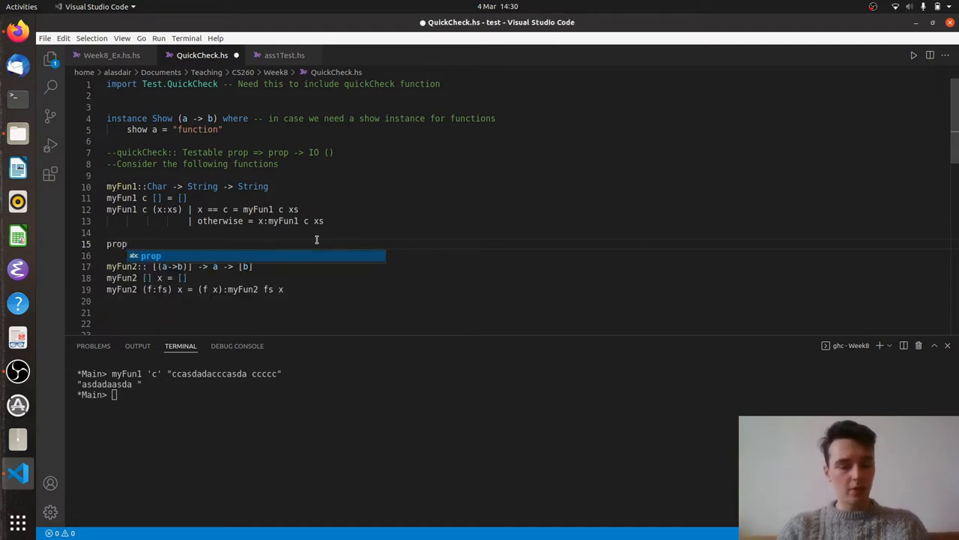
{"action": "type", "text": "_1 c xs = filter"}
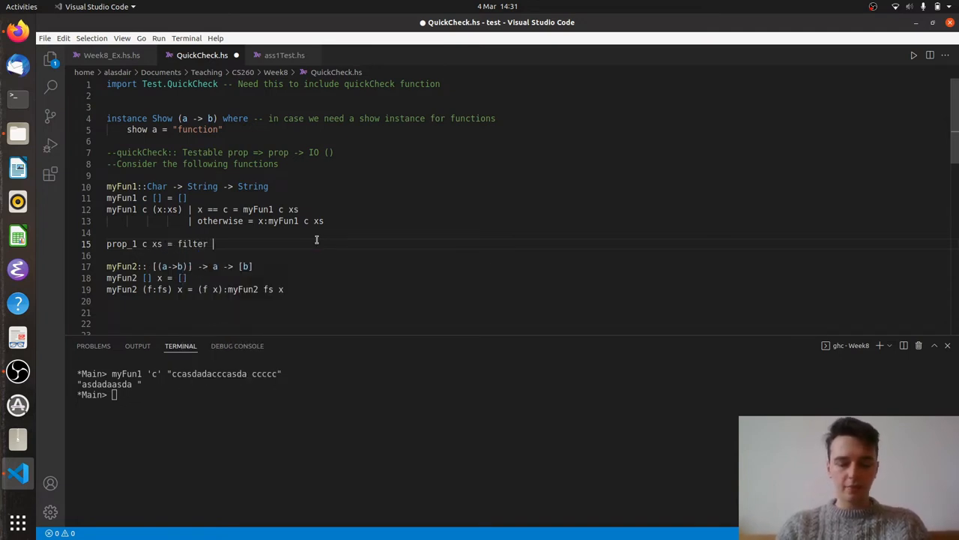
{"action": "type", "text": "(/=)"}
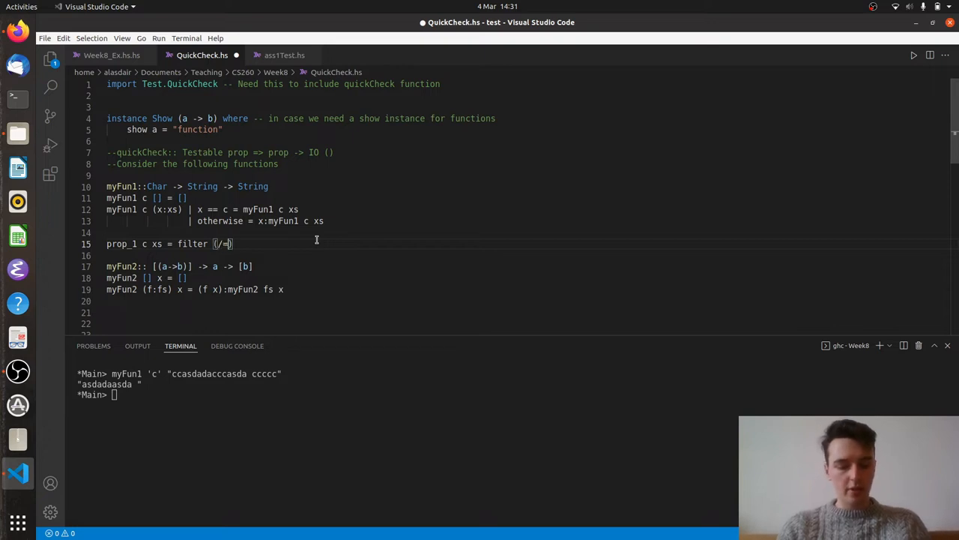
{"action": "type", "text": "c) xs == myFun1"}
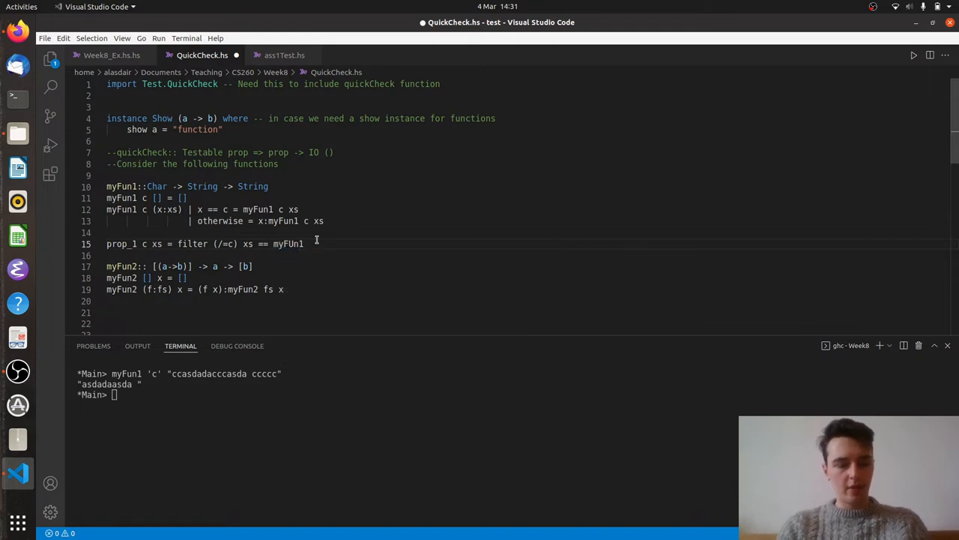
{"action": "type", "text": "xs"}
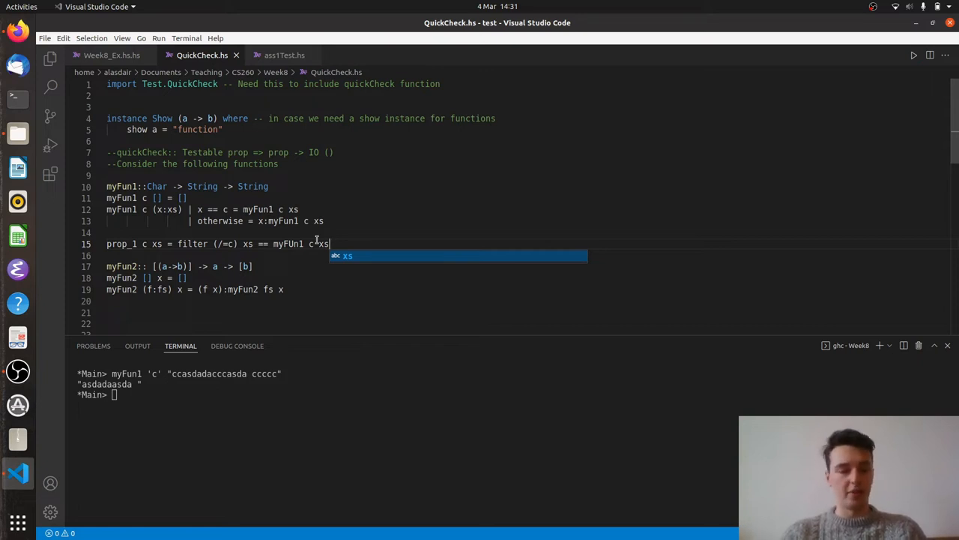
{"action": "left_click", "coordinate": [269, 391]}
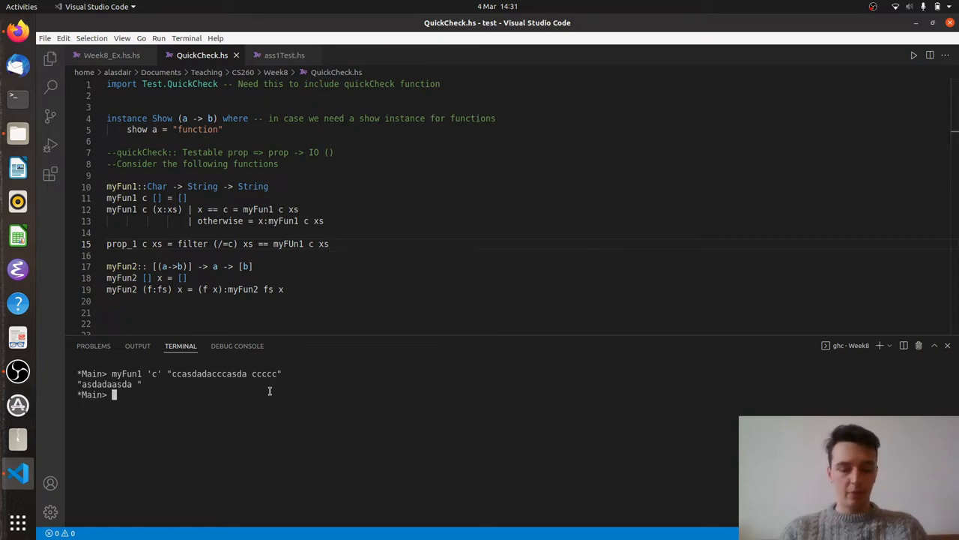
Reload, correct myFUn1 to myFun1, and get quickCheck prop_1 passing 100 tests
{"action": "type", "text": ":r"}
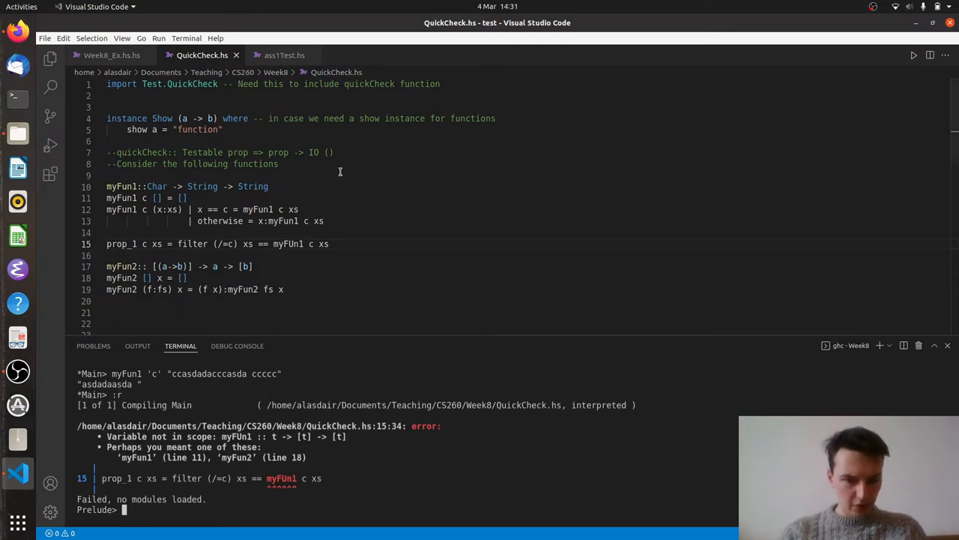
{"action": "left_click", "coordinate": [289, 244]}
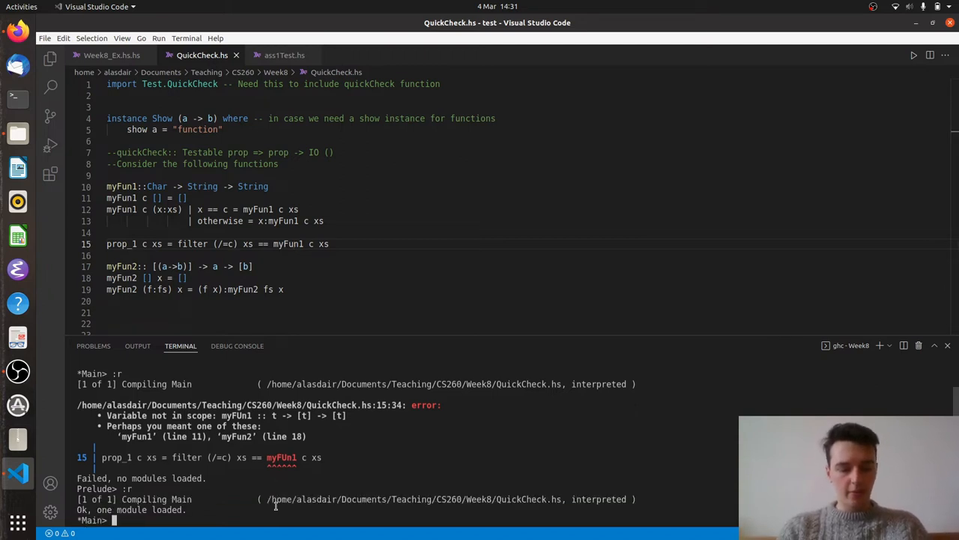
{"action": "type", "text": "quickCheck"}
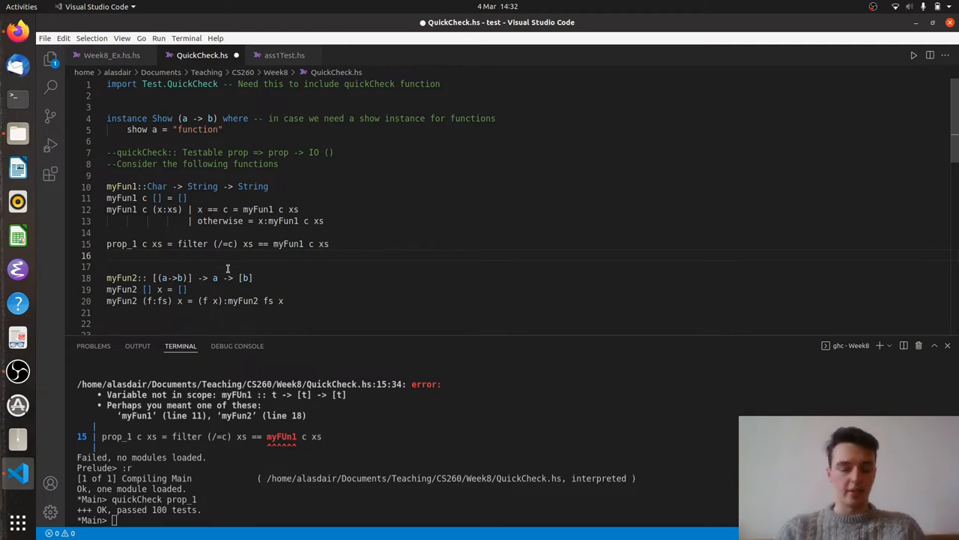
Write prop_2 c xs = not (c `elem` xs) ==> myFun1 c xs == xs on line 16
{"action": "type", "text": "prop_2 c"}
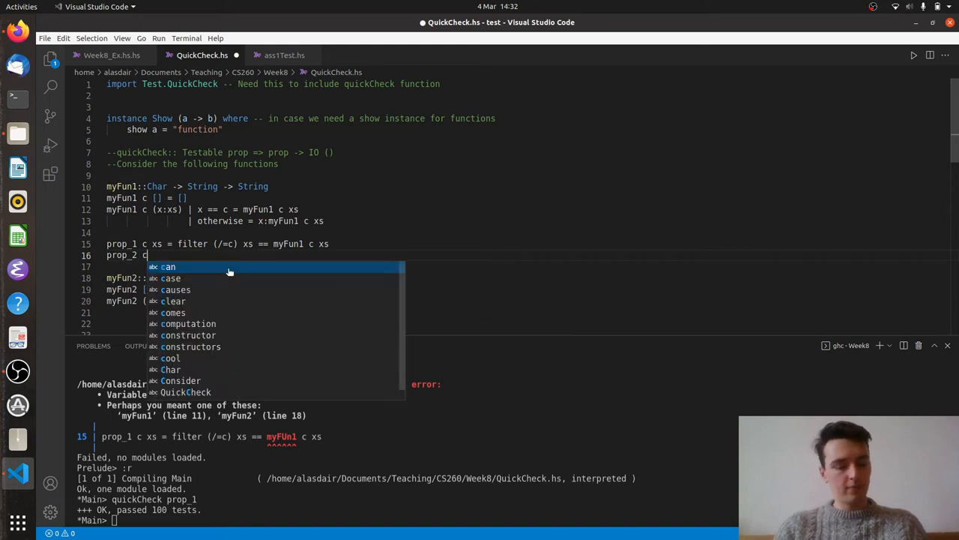
{"action": "key", "text": "Escape"}
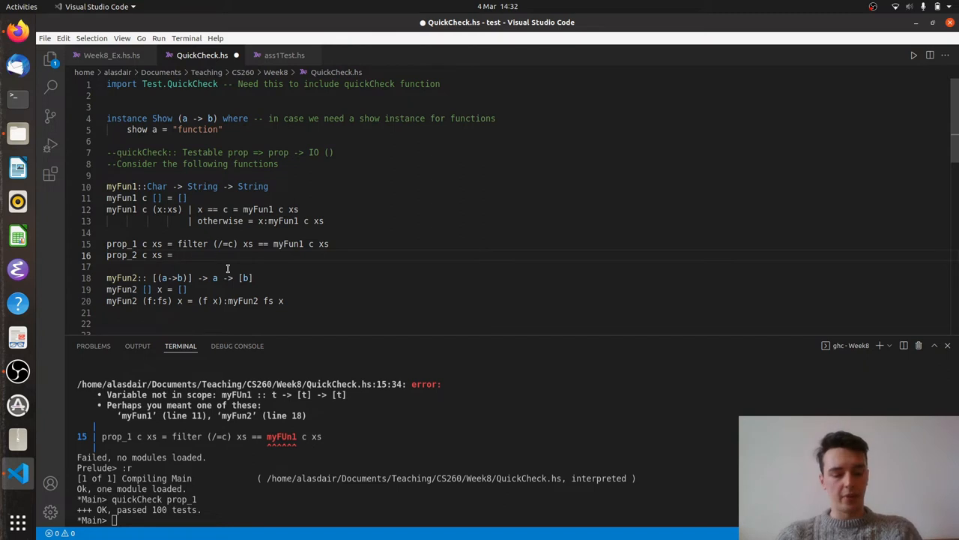
{"action": "type", "text": "not ((c `"}
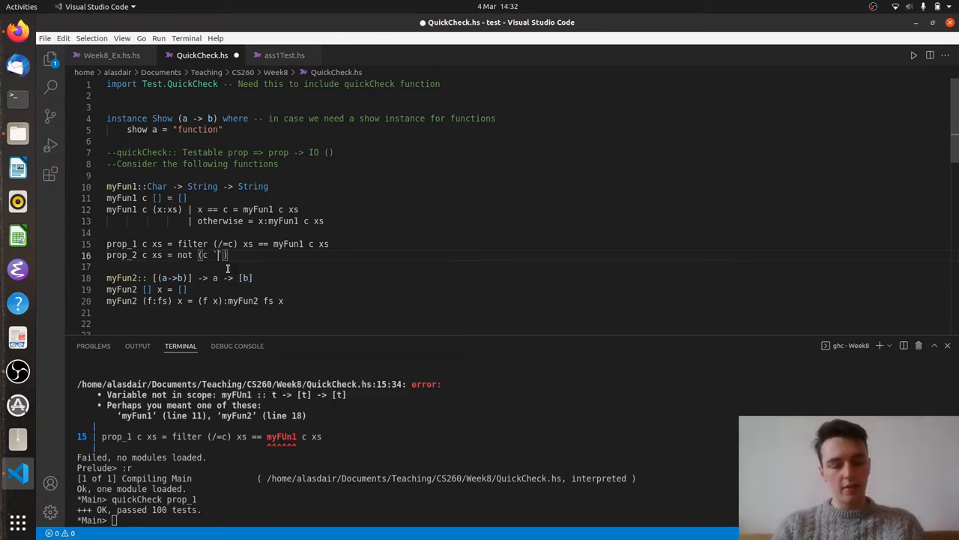
{"action": "type", "text": "elem` xs"}
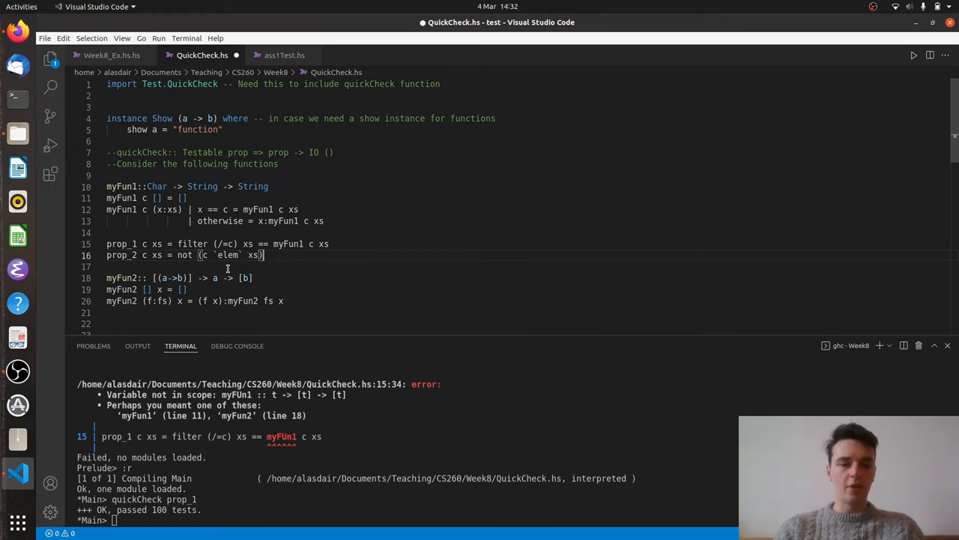
{"action": "type", "text": "=="}
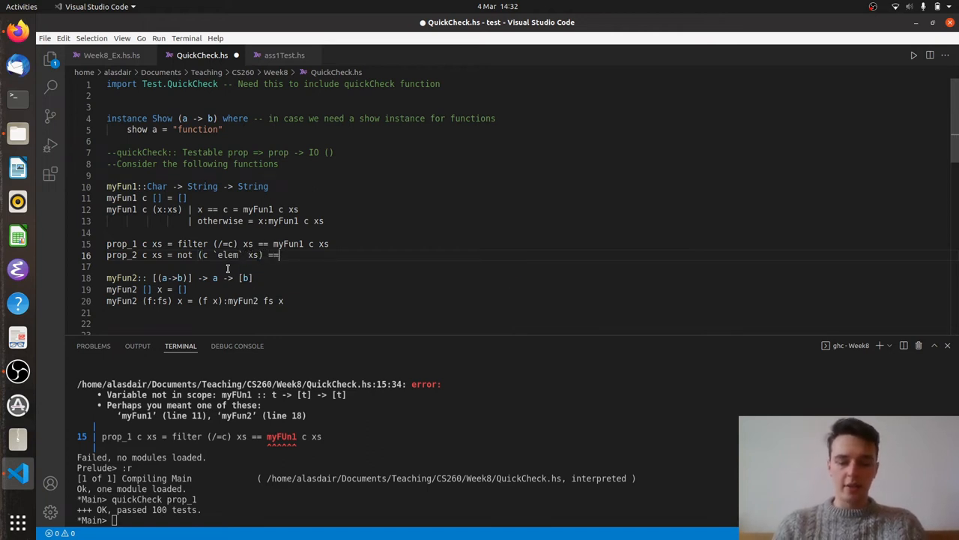
{"action": "type", "text": ">"}
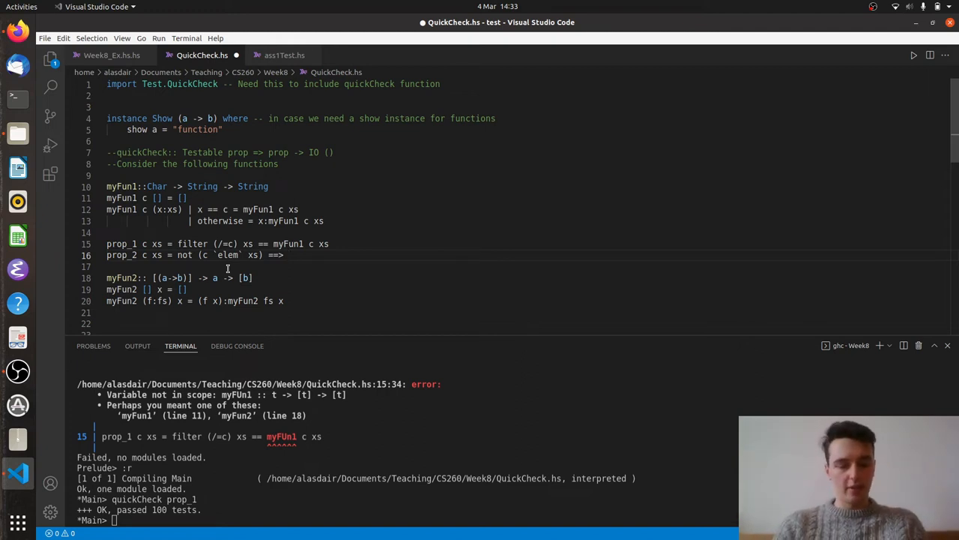
{"action": "type", "text": "myFun1 c"}
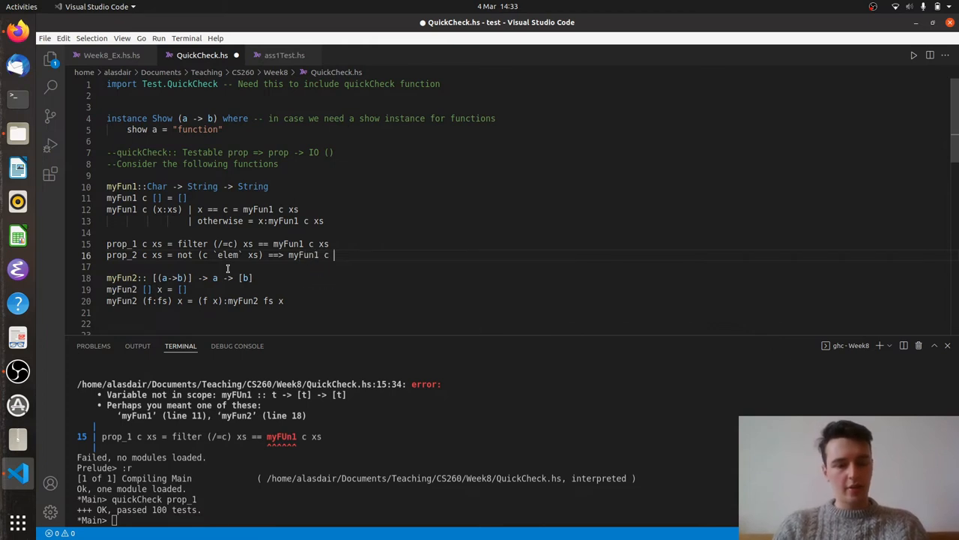
{"action": "type", "text": "xs == xs"}
{"action": "left_click", "coordinate": [188, 520]}
{"action": "type", "text": ":r"}
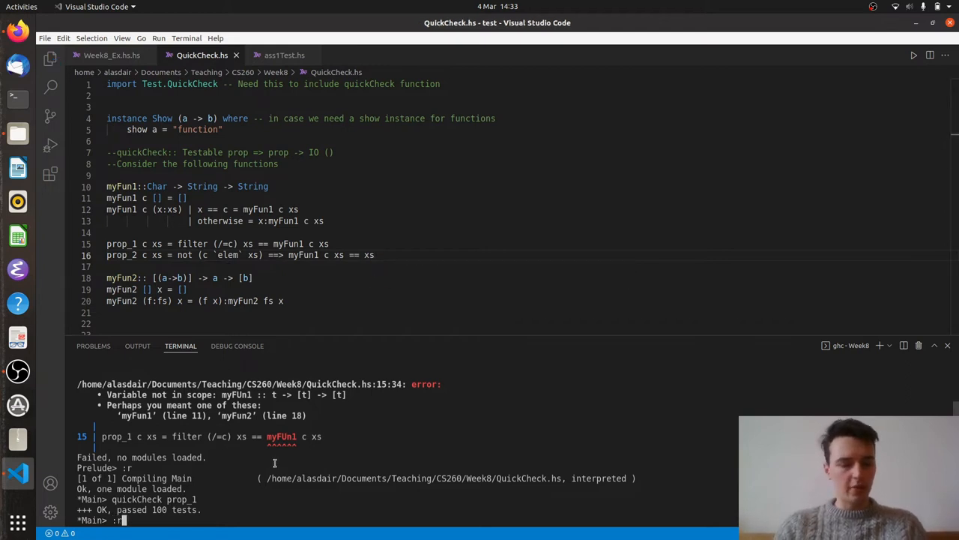
Run quickCheck prop_2 in GHCi: 100 tests pass, 8 discarded
{"action": "type", "text": "quick"}
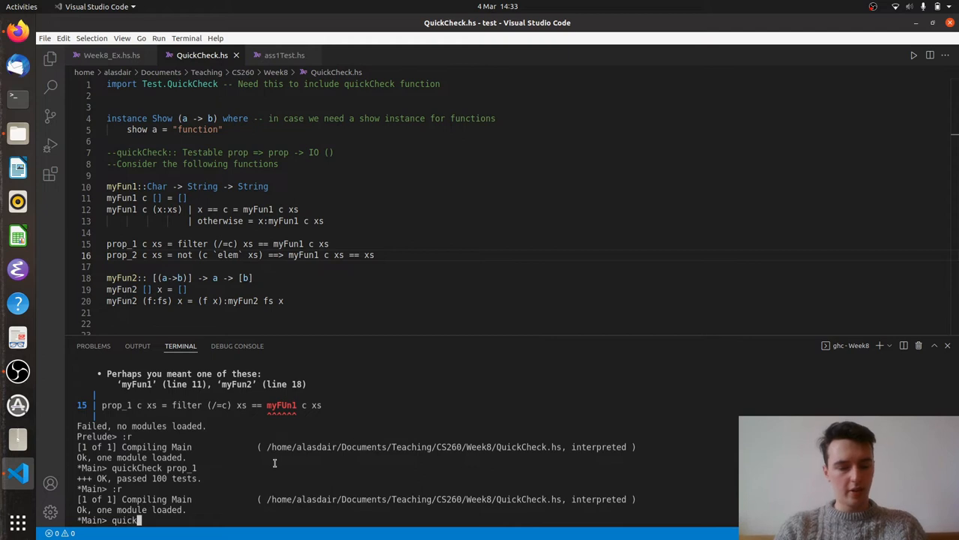
{"action": "type", "text": "Check"}
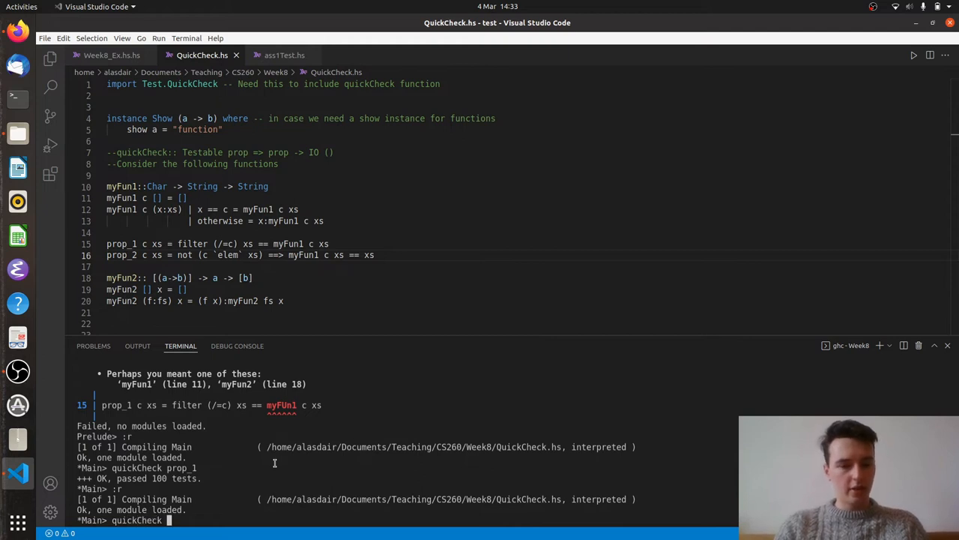
{"action": "type", "text": "prop_2"}
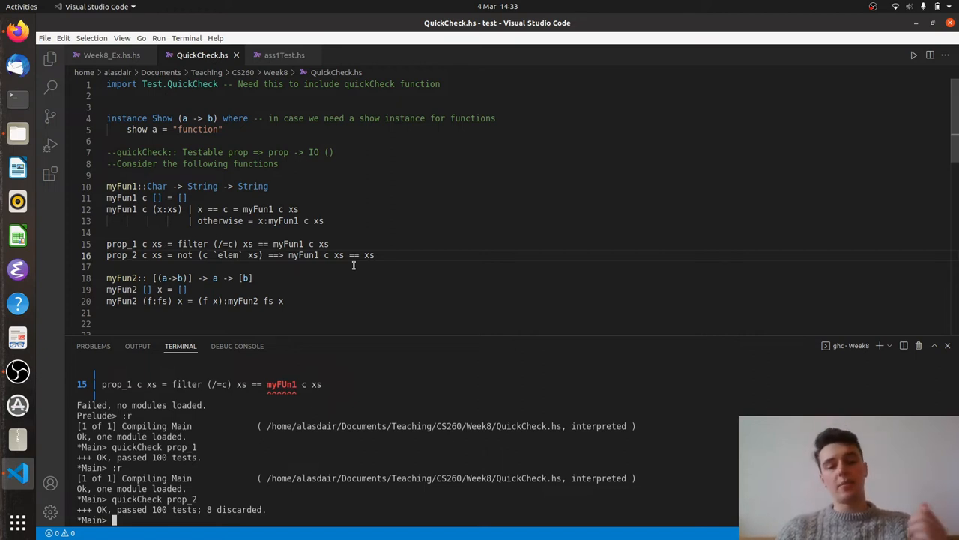
{"action": "scroll", "scroll_direction": "down", "scroll_amount": 3}
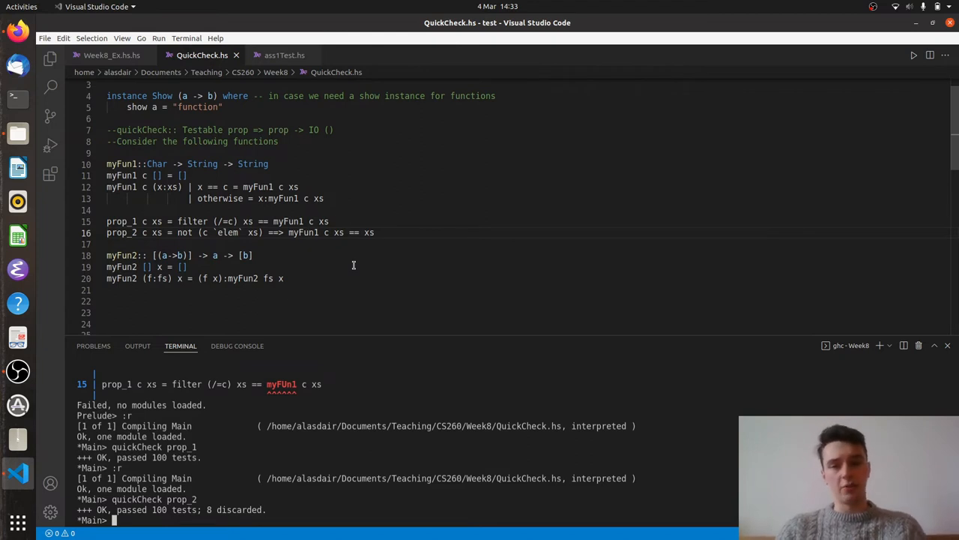
{"action": "mouse_move", "coordinate": [313, 302]}
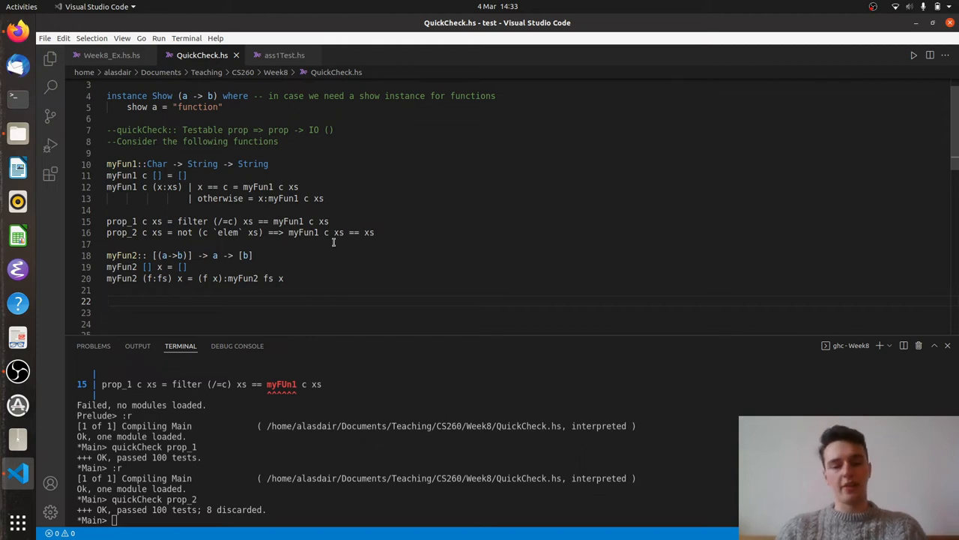
{"action": "mouse_move", "coordinate": [350, 188]}
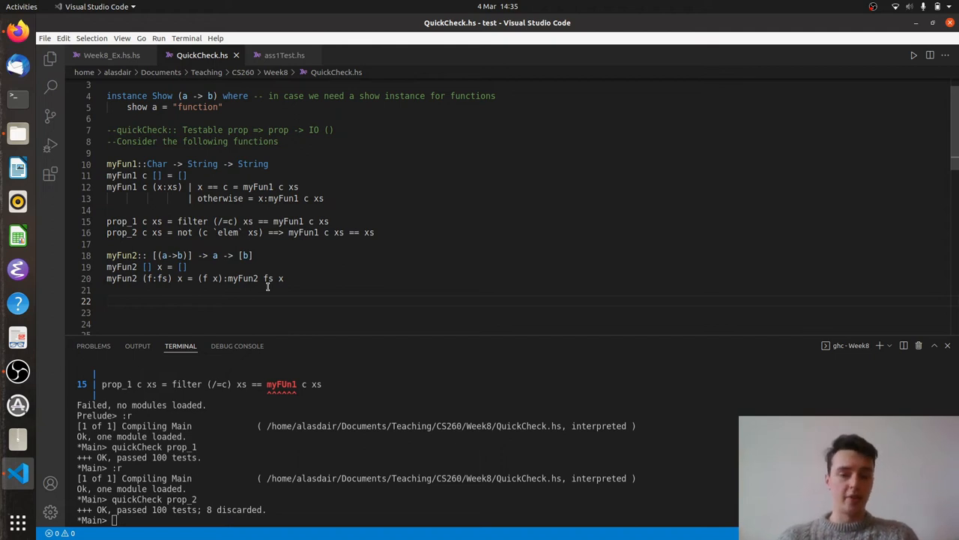
Start prop_3 fs x on line 22 with a length fs ==> precondition
{"action": "type", "text": "prop"}
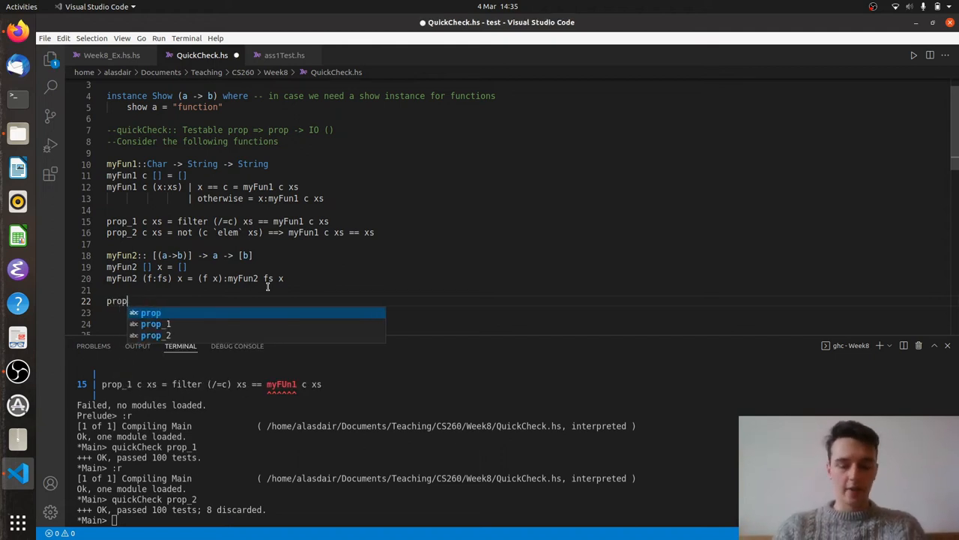
{"action": "type", "text": "_"}
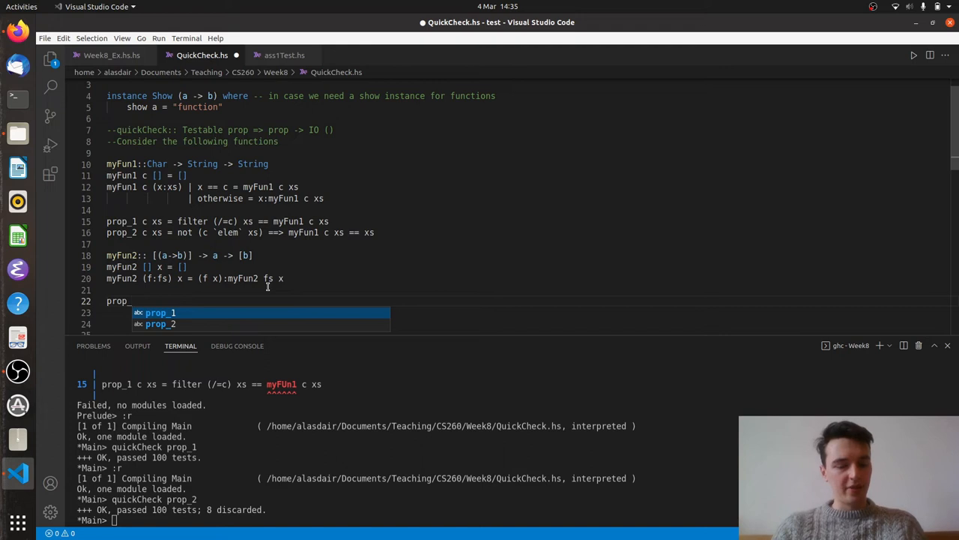
{"action": "type", "text": "3"}
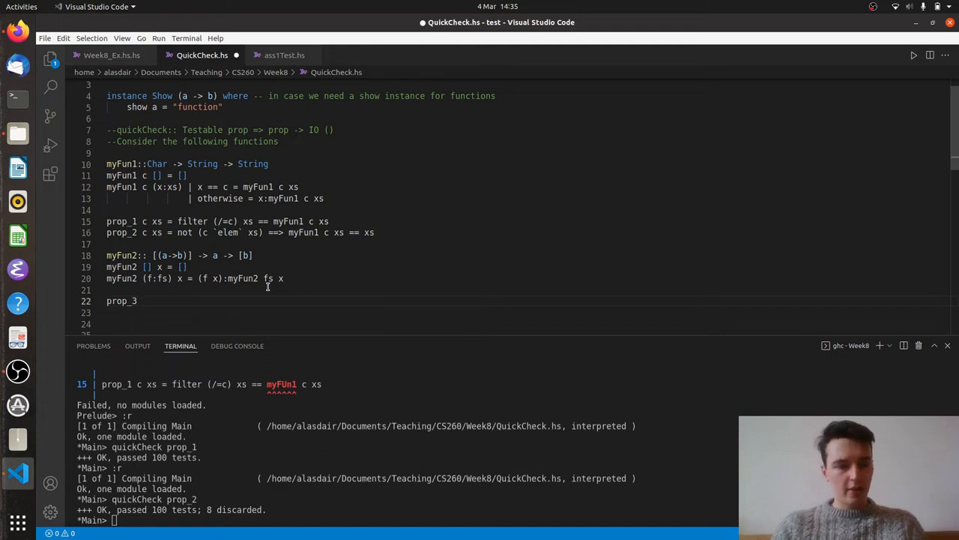
{"action": "type", "text": "fs x"}
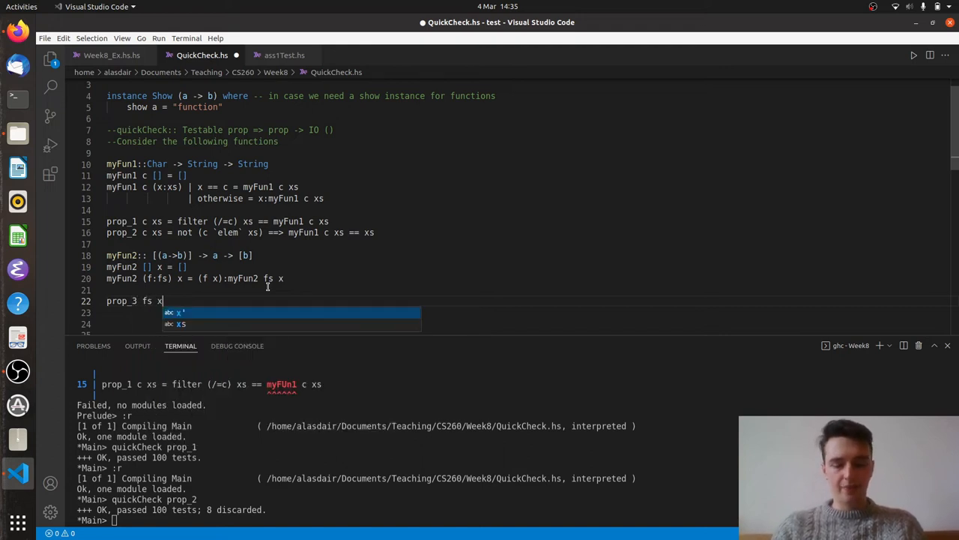
{"action": "type", "text": "= le"}
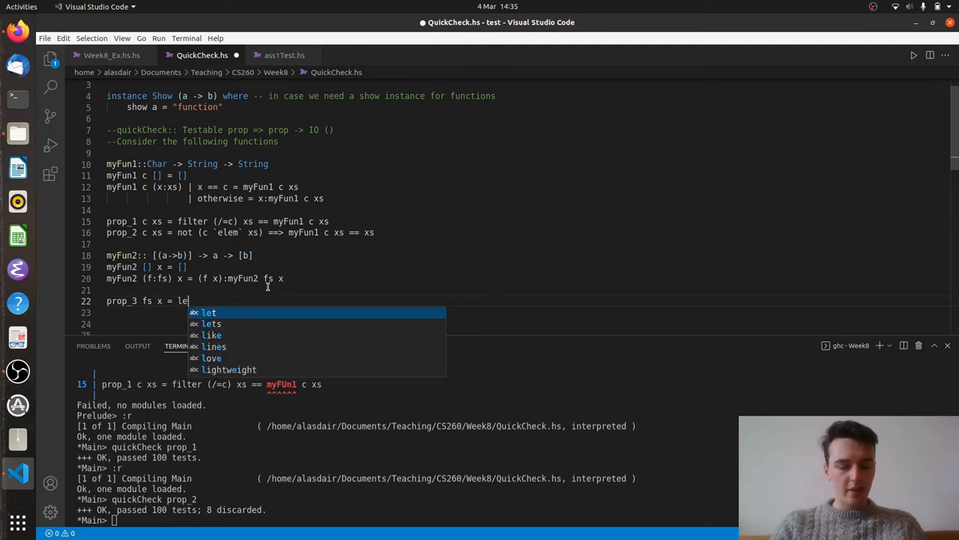
{"action": "type", "text": "ngth fs == 1"}
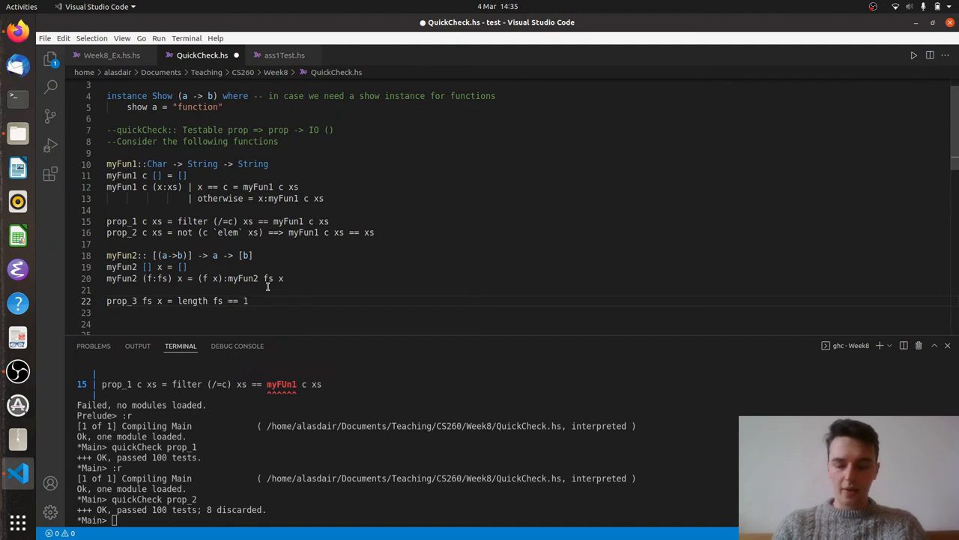
{"action": "type", "text": "==>"}
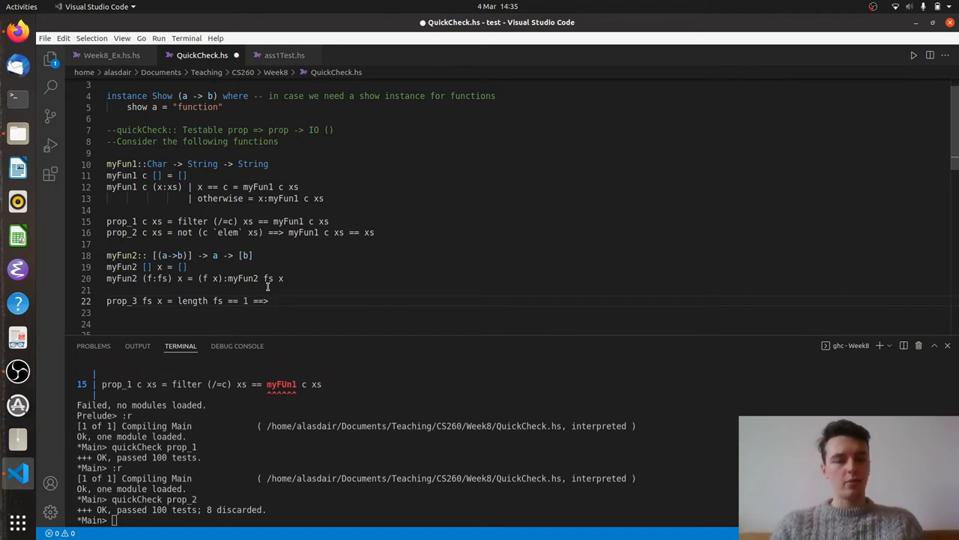
Finish prop_3 comparing myFun2's result with head fs applied, changing xs to x
{"action": "type", "text": "myFun2 fs xs)"}
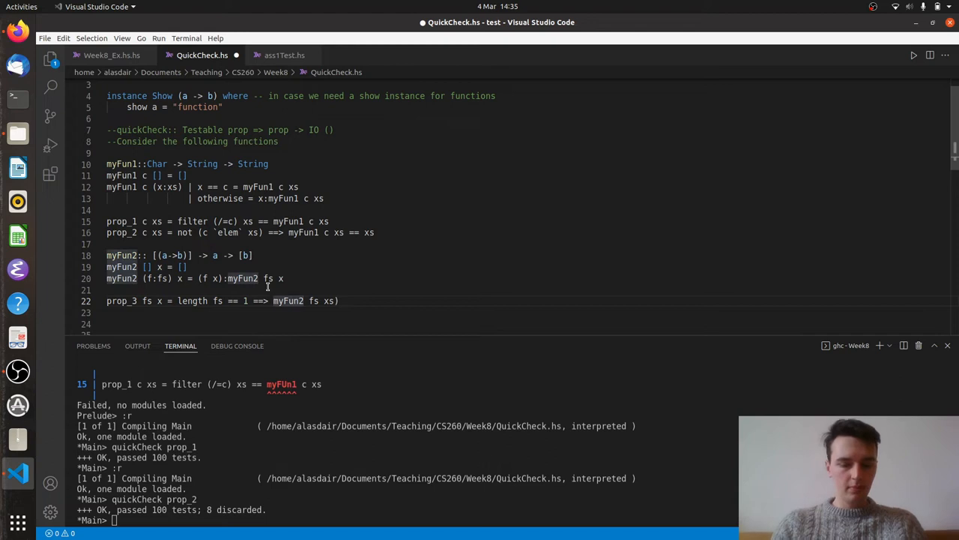
{"action": "type", "text": "head ("}
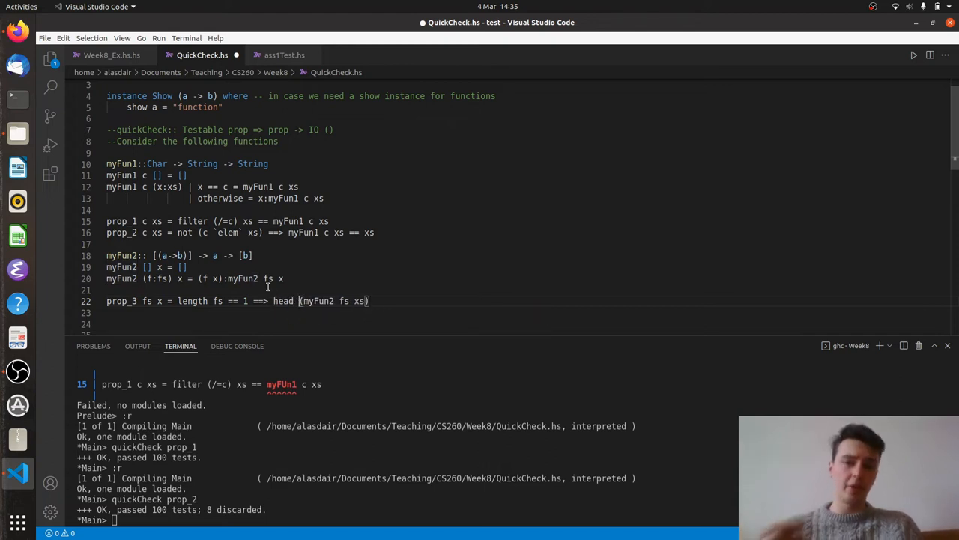
{"action": "mouse_move", "coordinate": [443, 279]}
{"action": "type", "text": " =="}
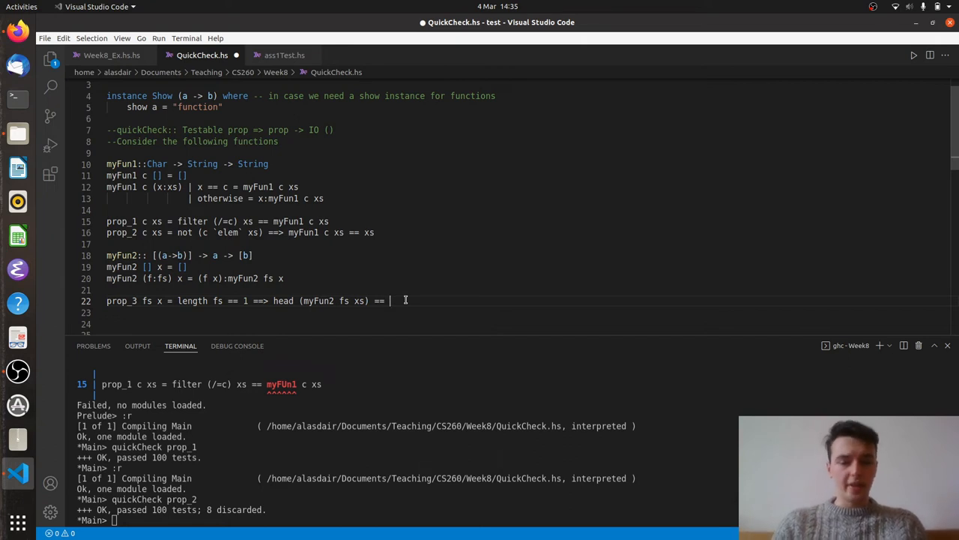
{"action": "type", "text": "head"}
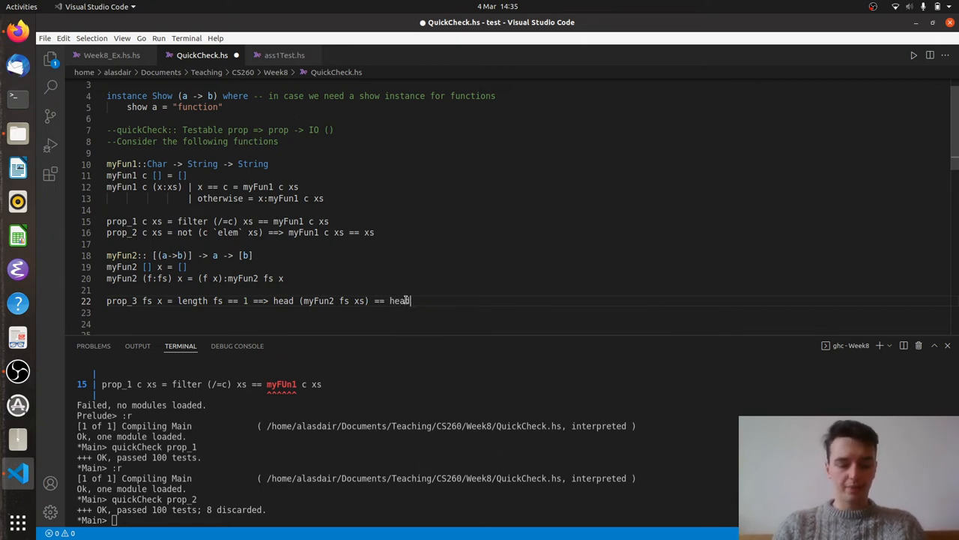
{"action": "type", "text": "fs)"}
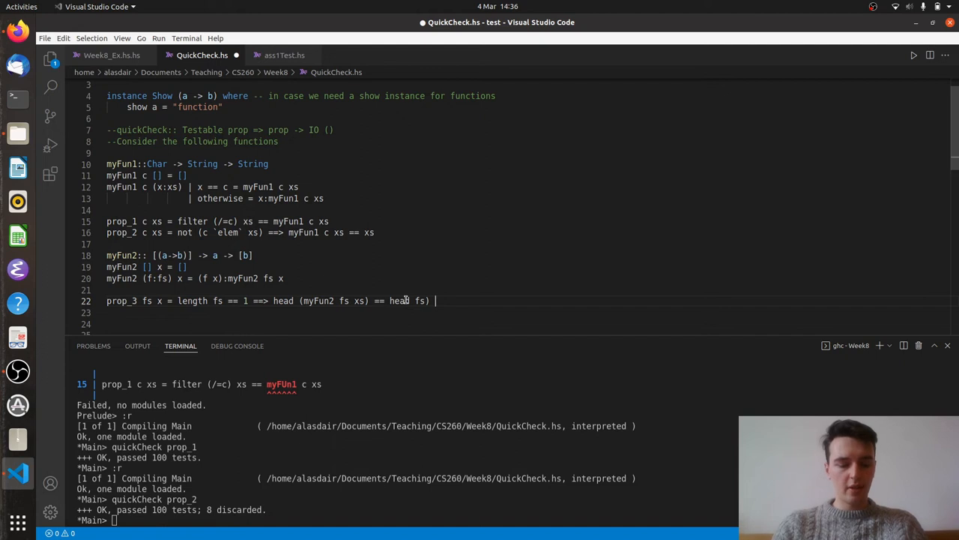
{"action": "type", "text": "x"}
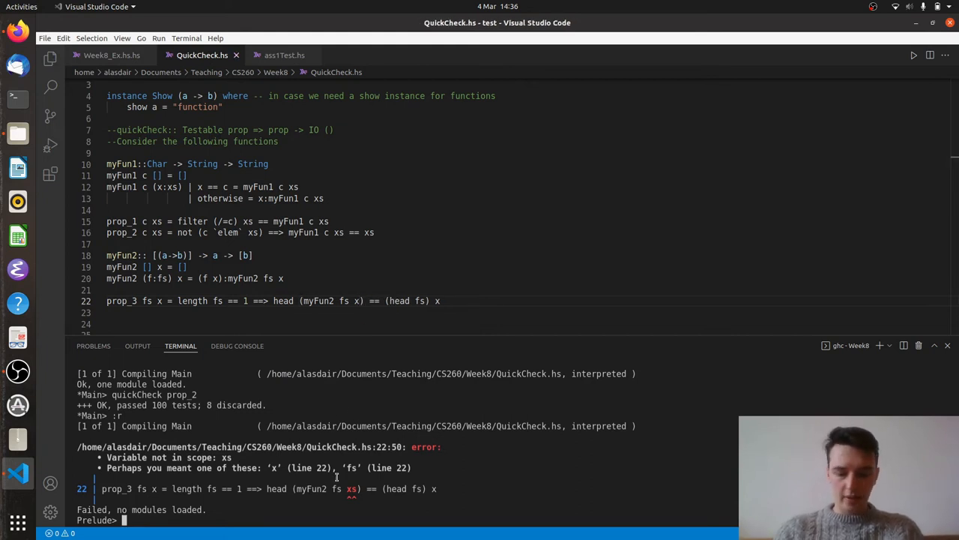
Reload prop_3 without its length precondition; quickCheck gives up after 1000 discarded tests
{"action": "type", "text": ":r"}
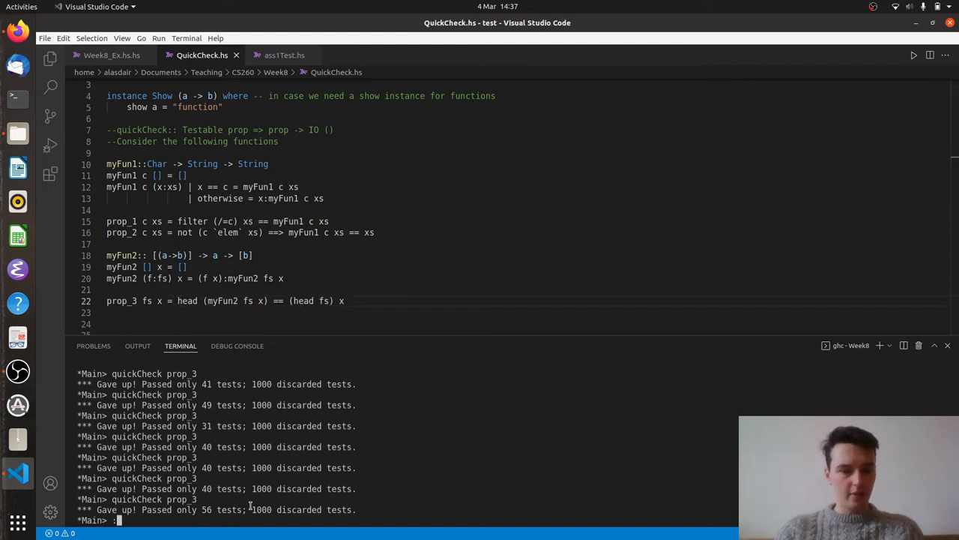
Add a length fs > 1 precondition to prop_3, reload, and pass 100 tests (44 discarded)
{"action": "type", "text": ":r"}
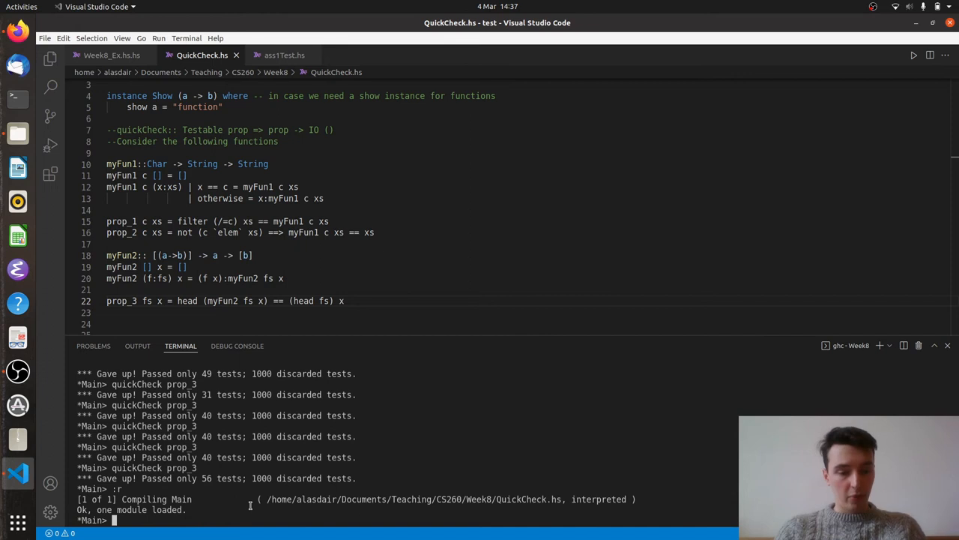
{"action": "type", "text": "quickCheck"}
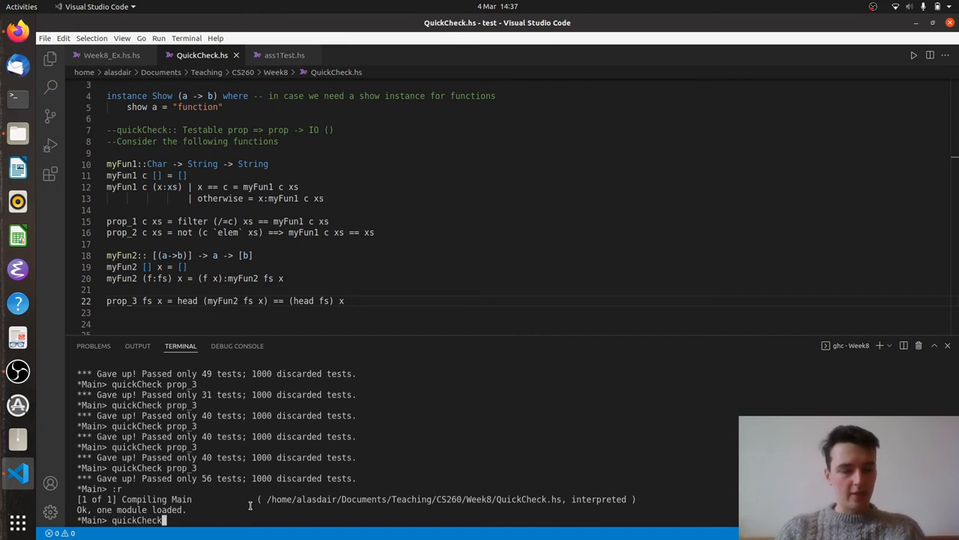
{"action": "type", "text": "prop_3"}
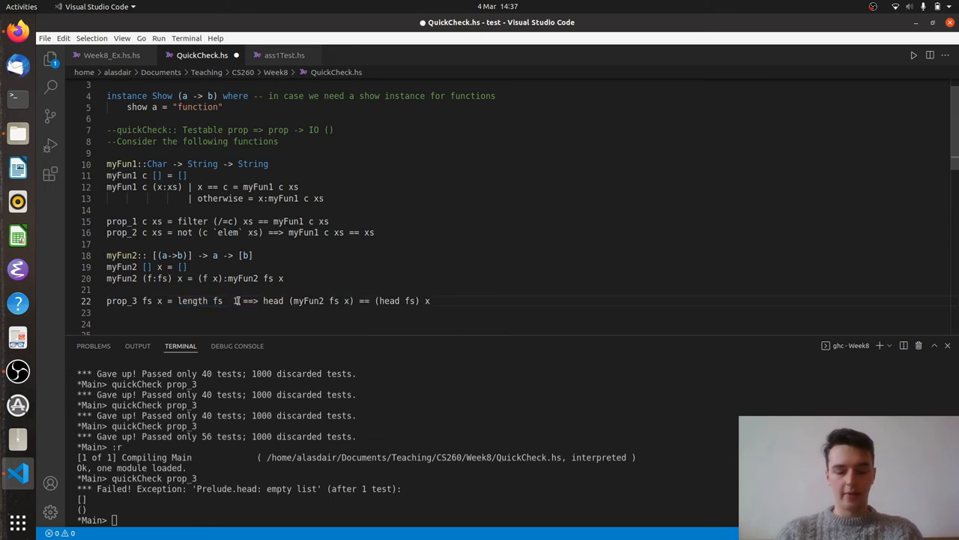
{"action": "type", "text": "> 1"}
{"action": "left_click", "coordinate": [406, 519]}
{"action": "type", "text": ":r"}
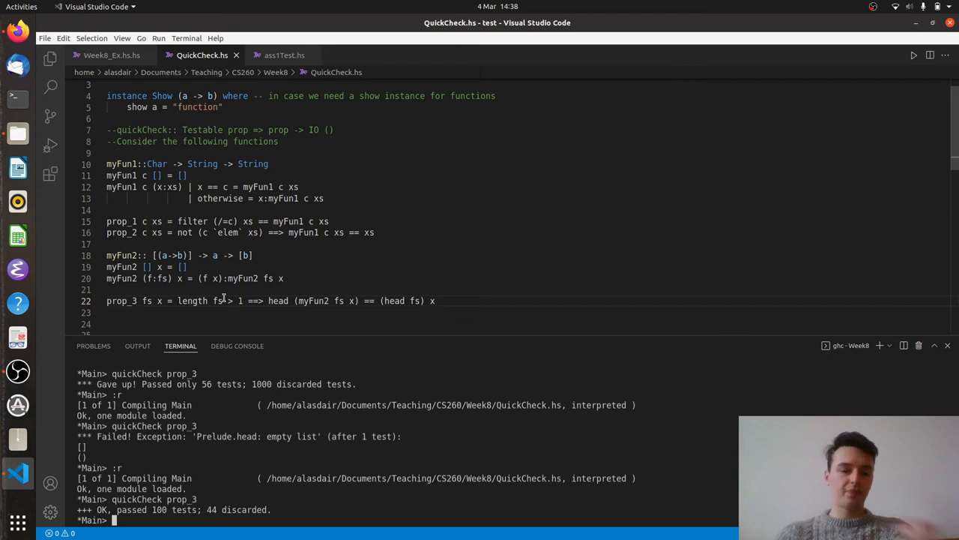
{"action": "mouse_move", "coordinate": [236, 313]}
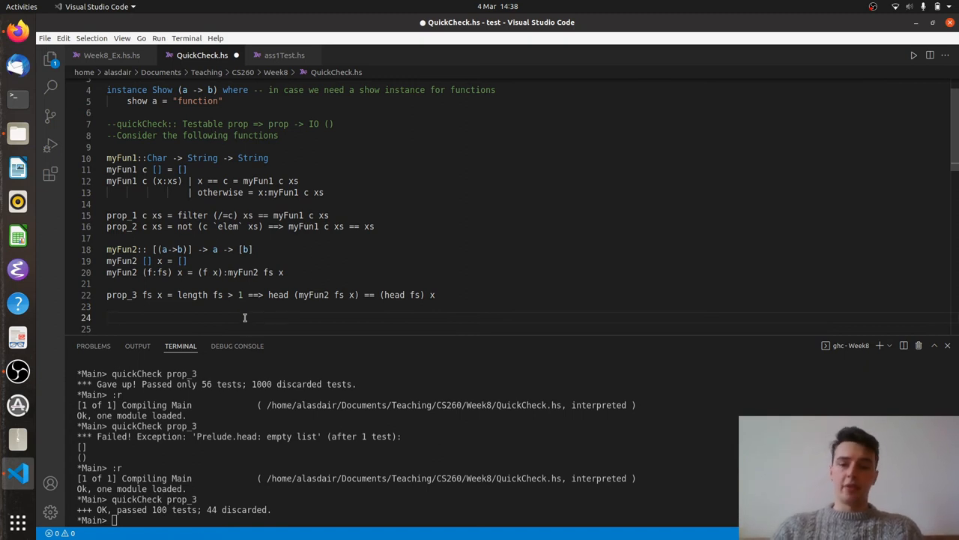
Write prop_4 fs x = map ($ x) fs on line 24
{"action": "type", "text": "pr"}
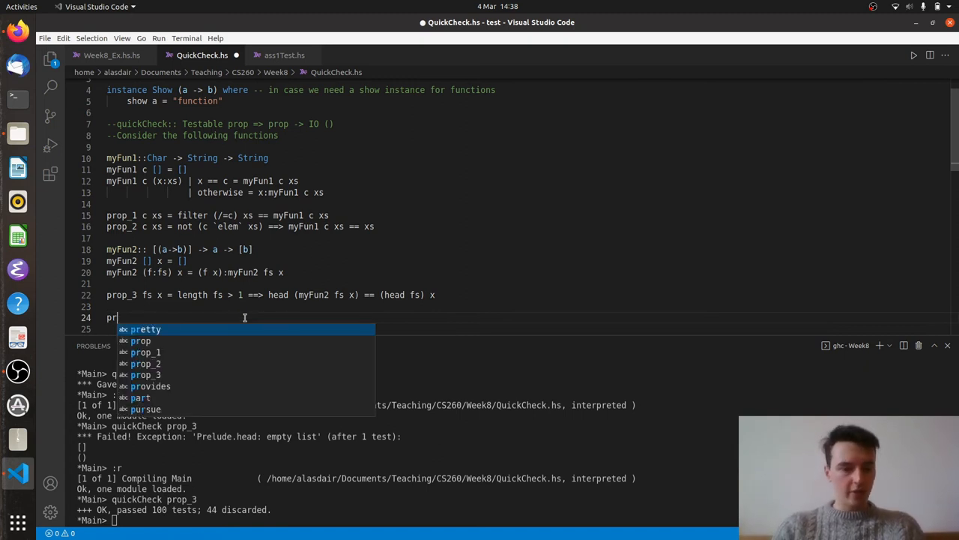
{"action": "type", "text": "op_4 fs"}
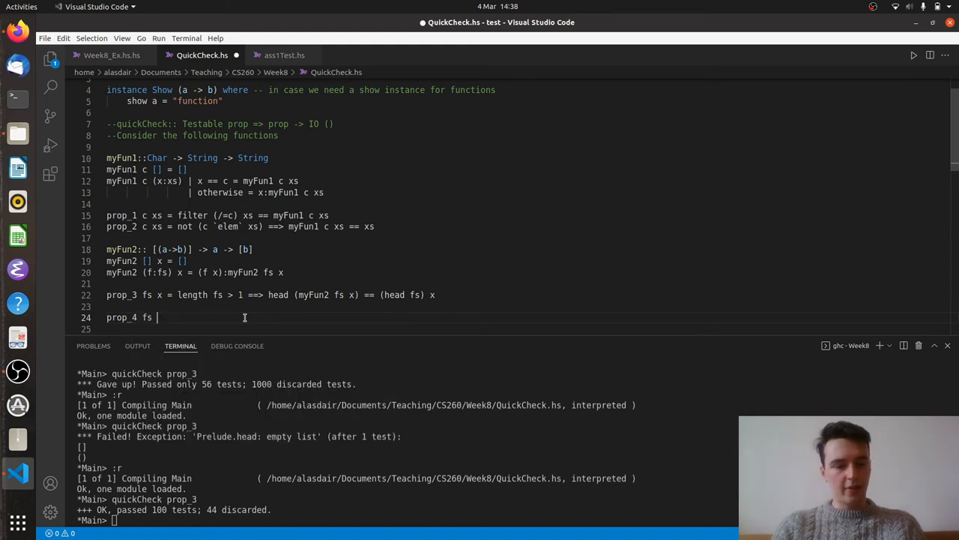
{"action": "type", "text": "x ="}
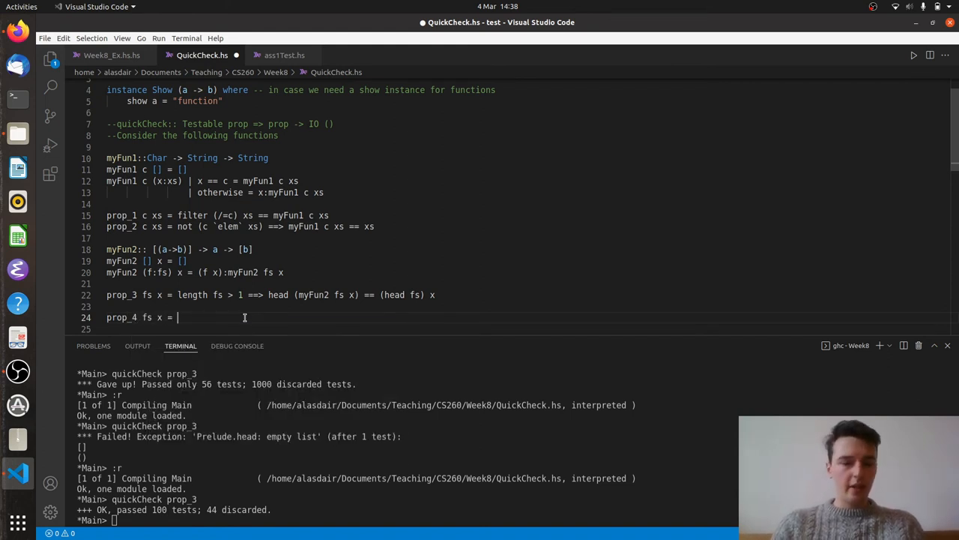
{"action": "type", "text": "map"}
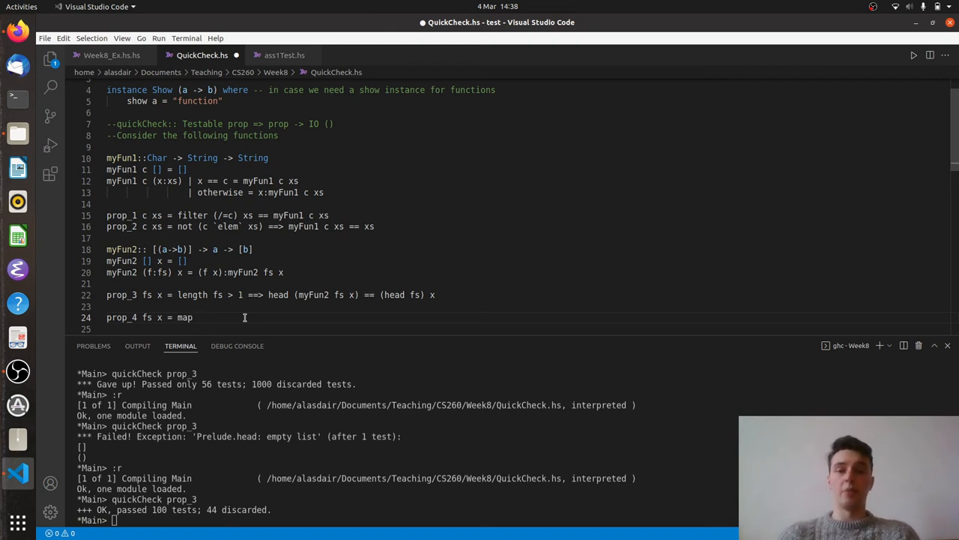
{"action": "type", "text": "("}
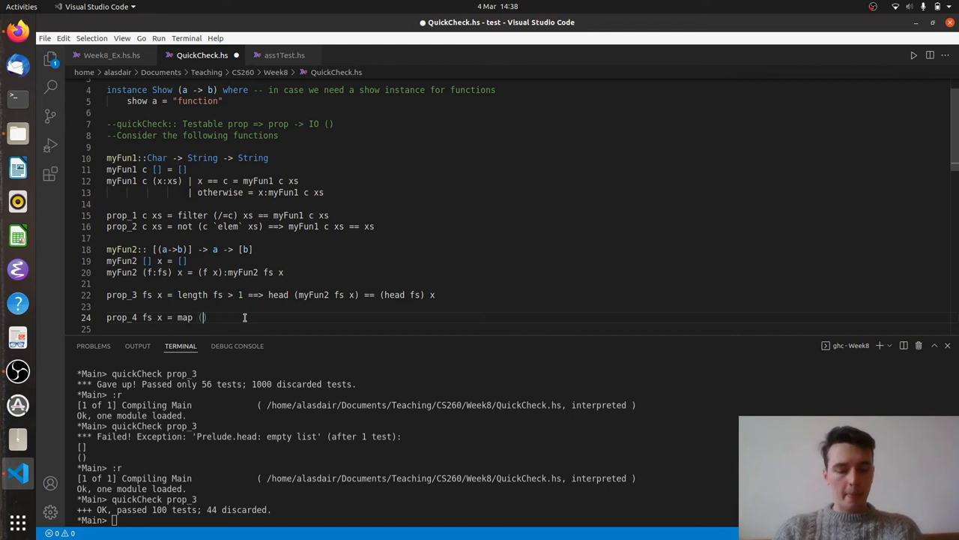
{"action": "type", "text": "$"}
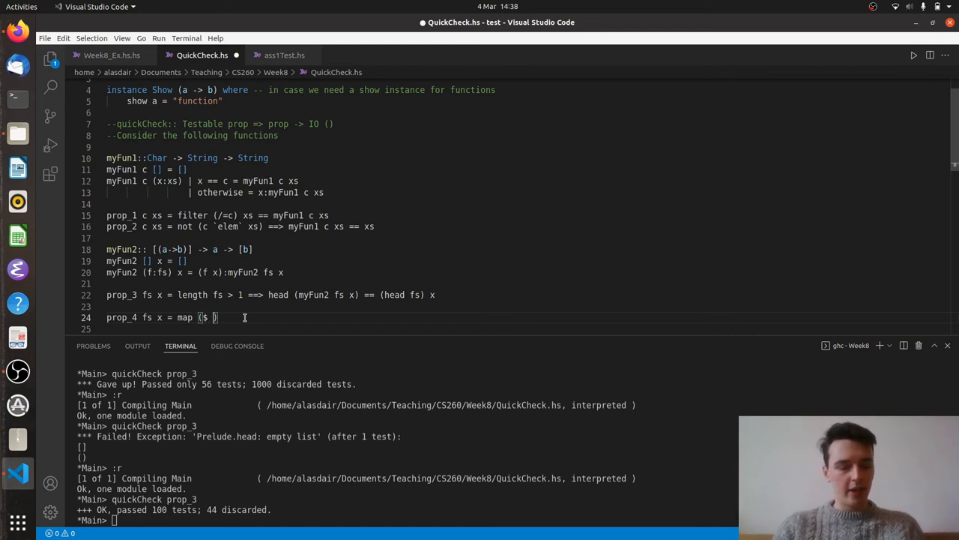
{"action": "type", "text": "x"}
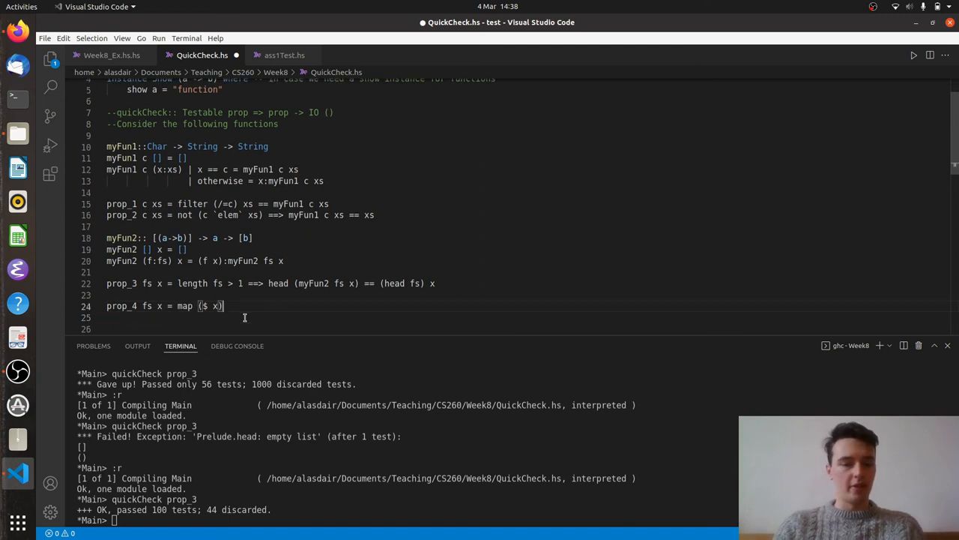
{"action": "key", "text": "Backspace"}
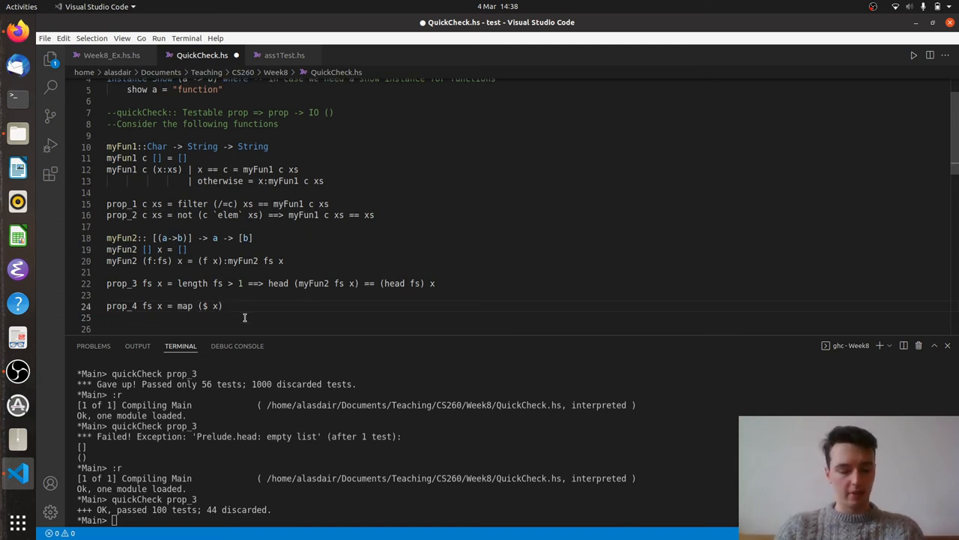
{"action": "type", "text": "fs"}
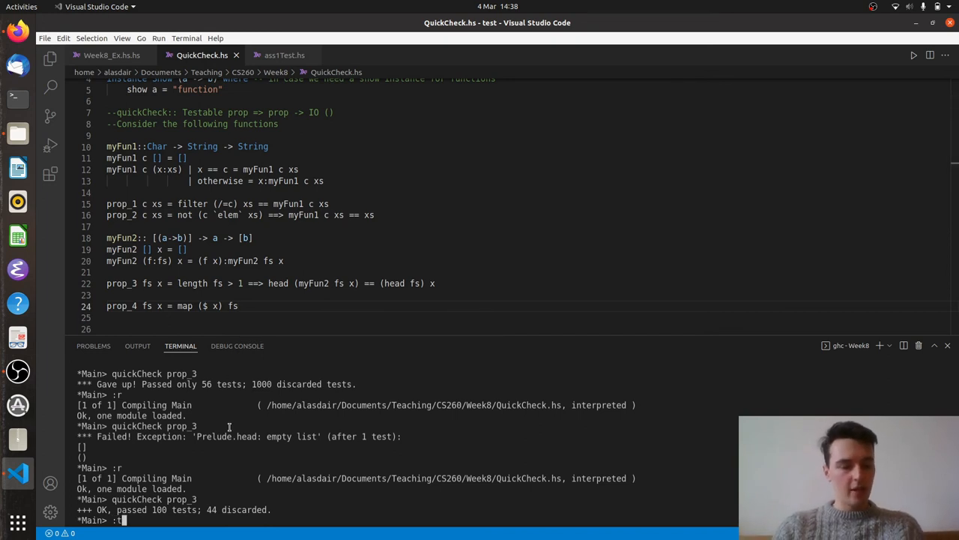
Query :t ($ 5) in GHCi, getting Num a => (a -> b) -> b
{"action": "type", "text": "(%"}
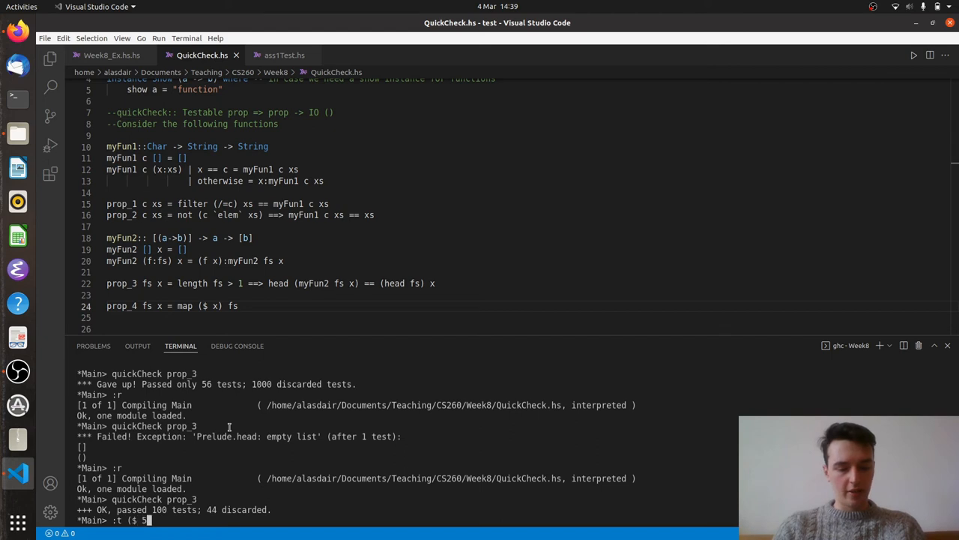
{"action": "type", "text": ")"}
{"action": "key", "text": "Return"}
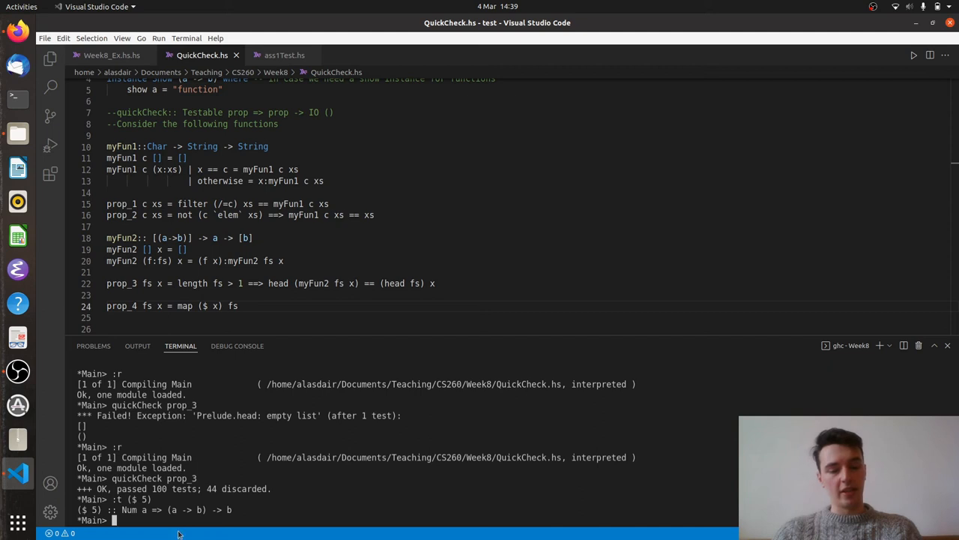
{"action": "mouse_move", "coordinate": [251, 493]}
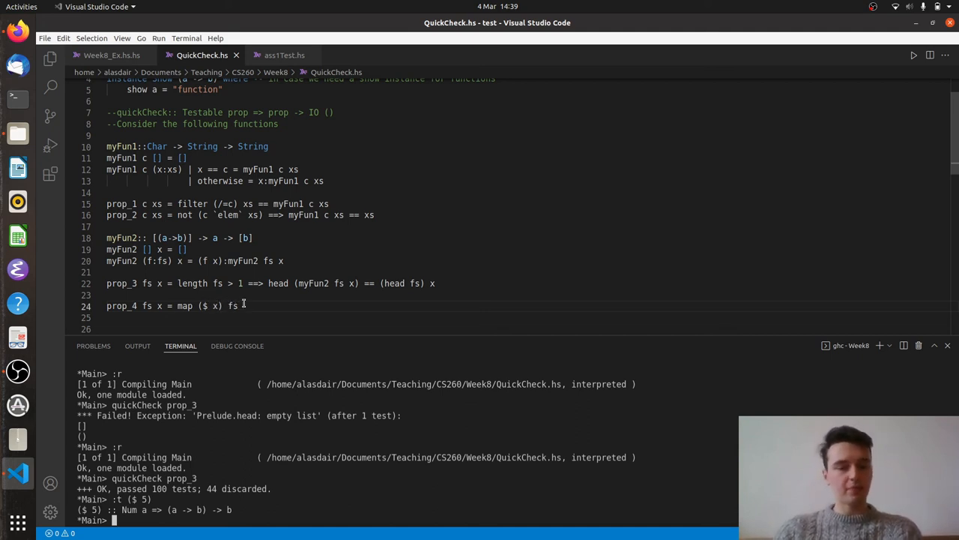
Finish prop_4 with '== myFun2 fs x' and reload the module with :r
{"action": "type", "text": "=="}
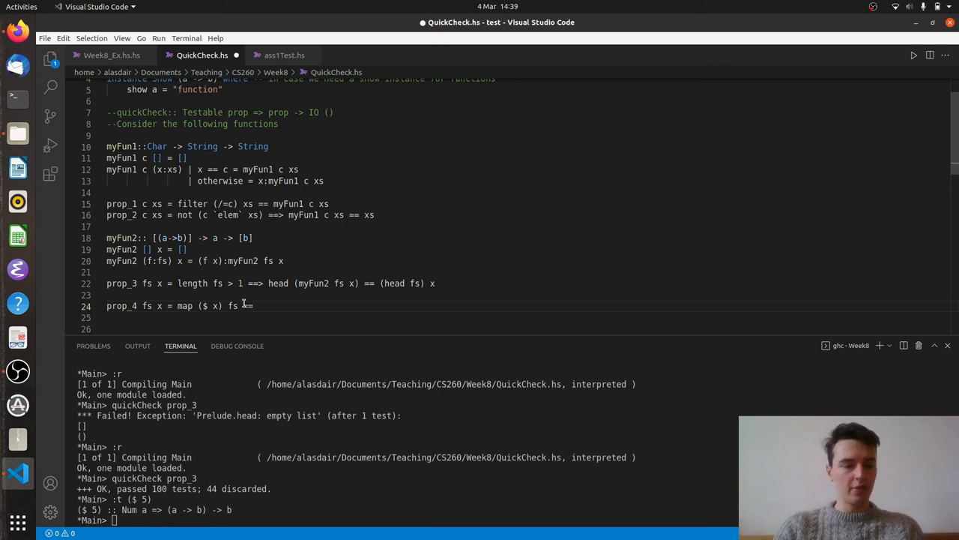
{"action": "type", "text": "myFun"}
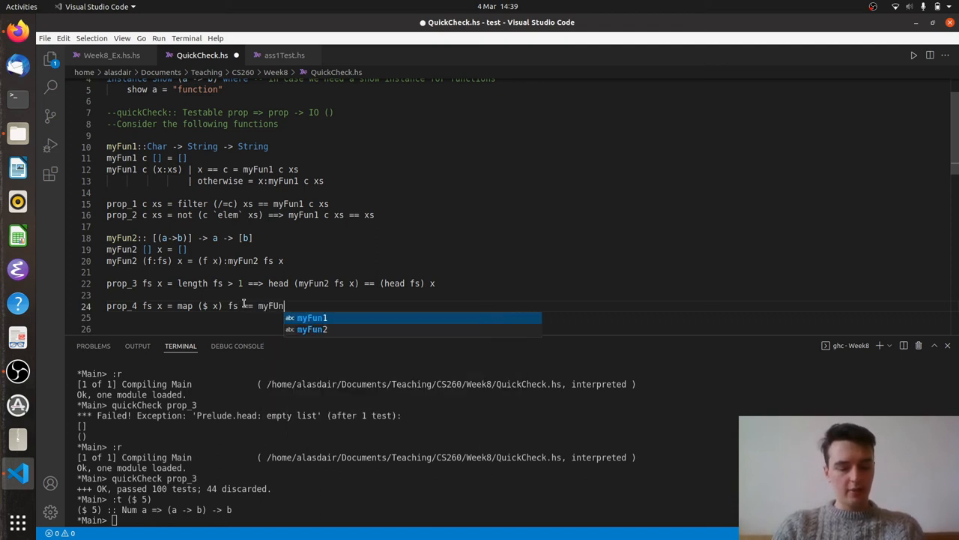
{"action": "key", "text": "BackSpace"}
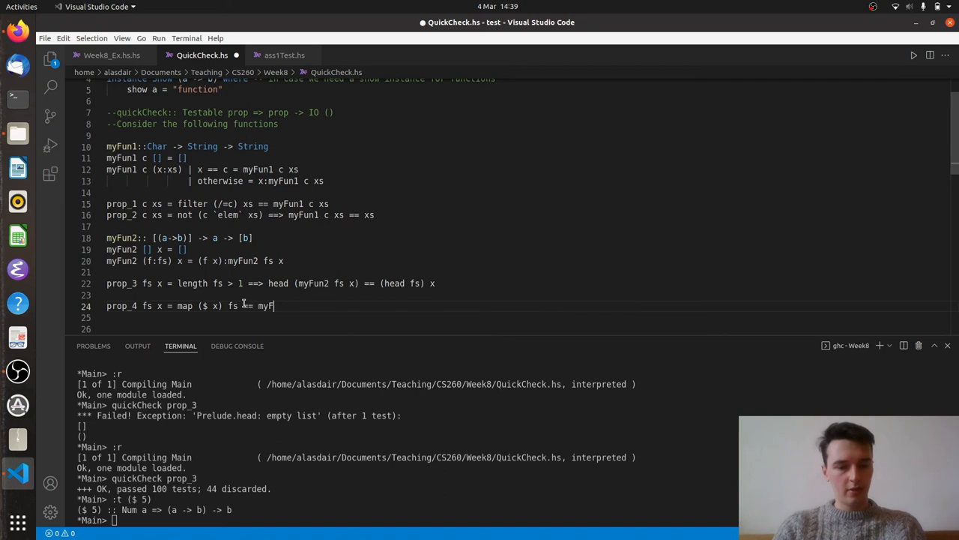
{"action": "type", "text": "un3"}
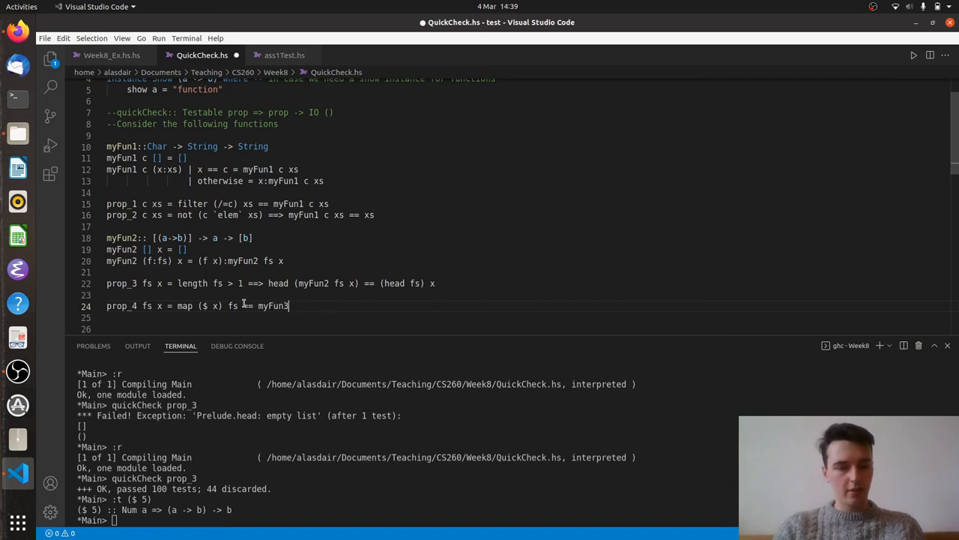
{"action": "type", "text": "f"}
{"action": "left_click", "coordinate": [151, 520]}
{"action": "type", "text": ":r"}
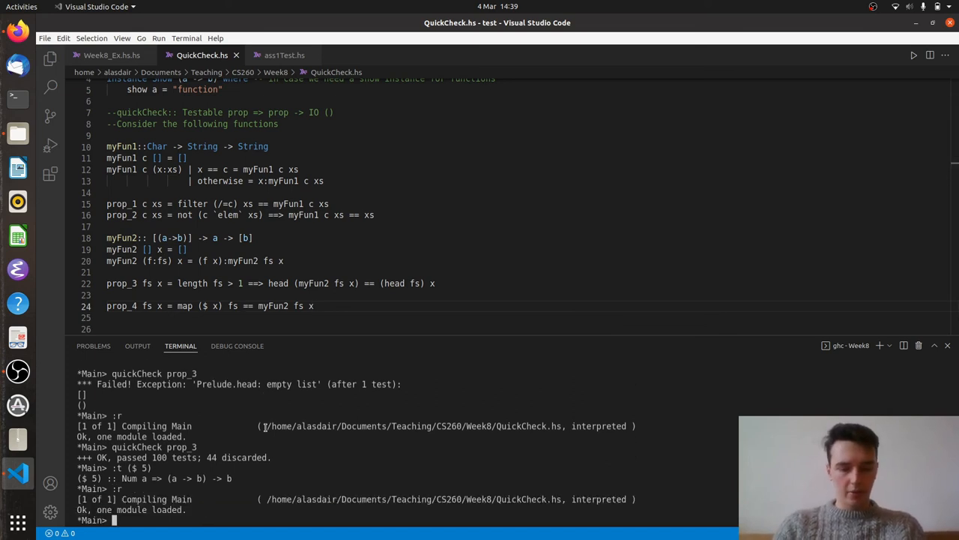
Run 'quickCheck prop_4' to pass 100 tests, then clear the terminal with ':!clear'
{"action": "type", "text": "quick"}
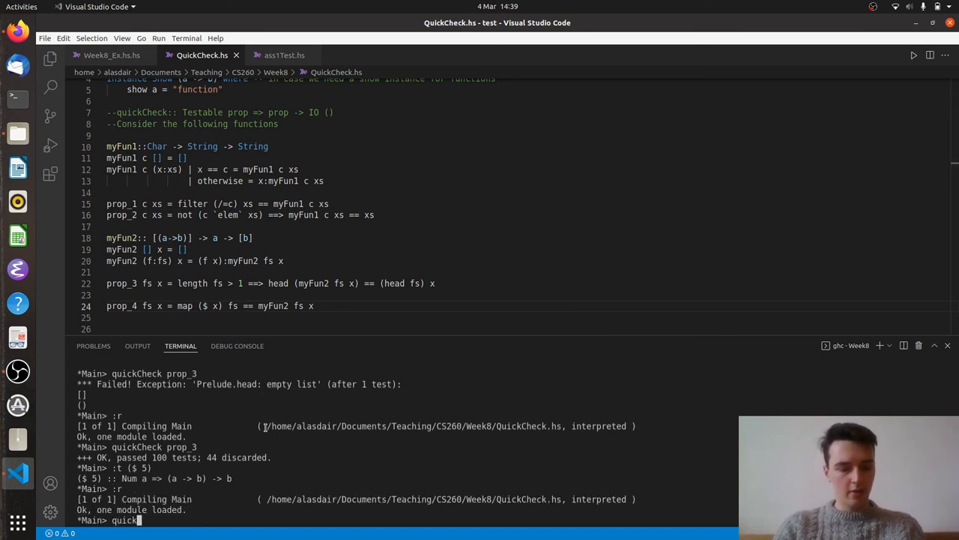
{"action": "type", "text": "p"}
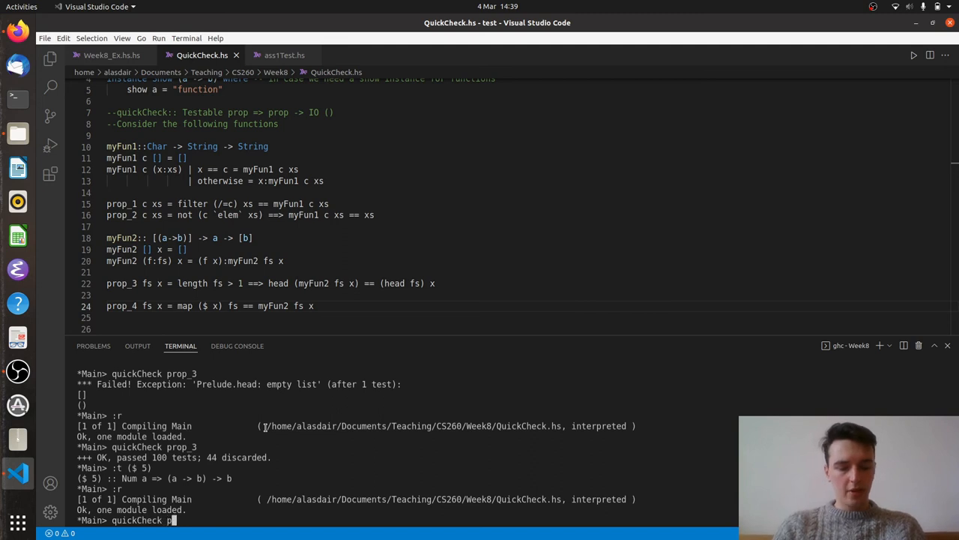
{"action": "type", "text": "rop_4"}
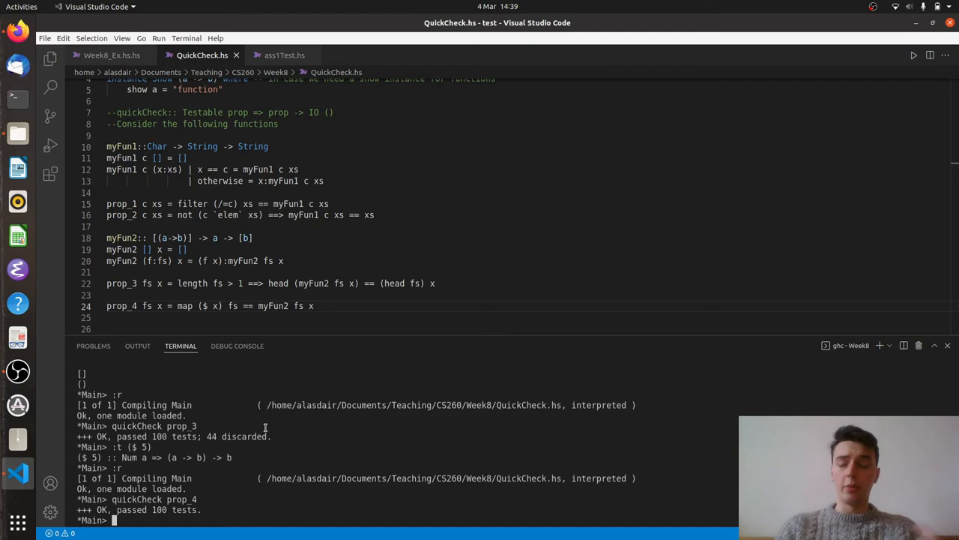
{"action": "type", "text": ":!"}
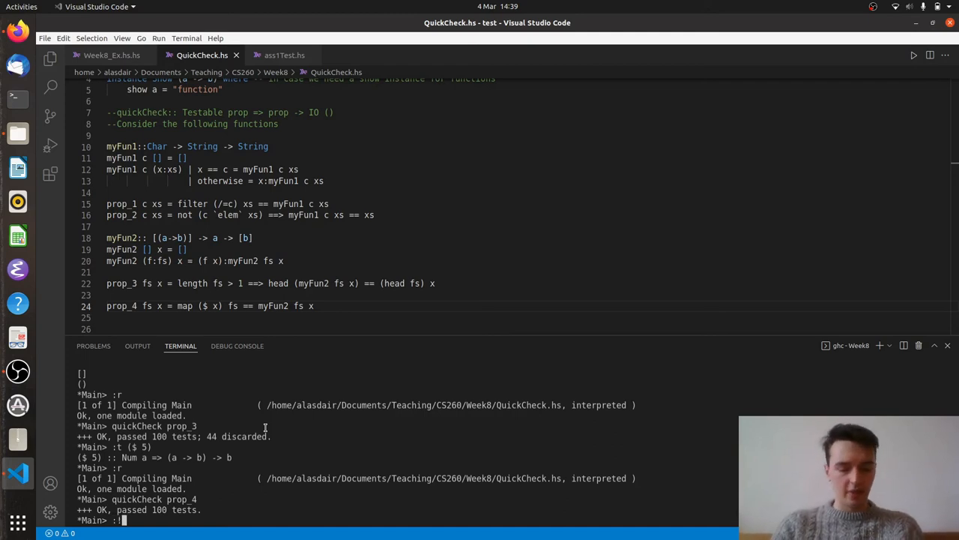
{"action": "type", "text": "clear"}
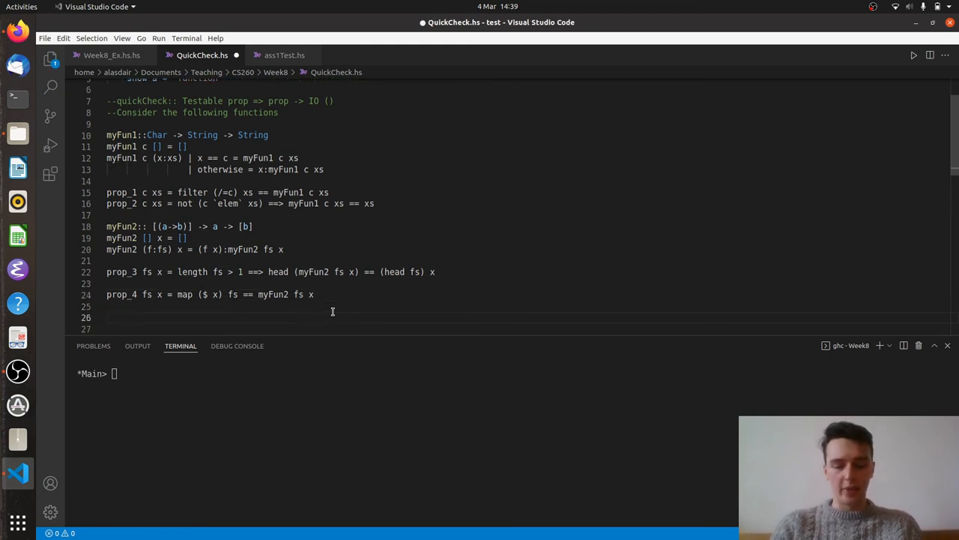
Write 'prop_5 fs x = app == myFun2 fs x where app = fs <*> (pure x)' and reload
{"action": "type", "text": "prop"}
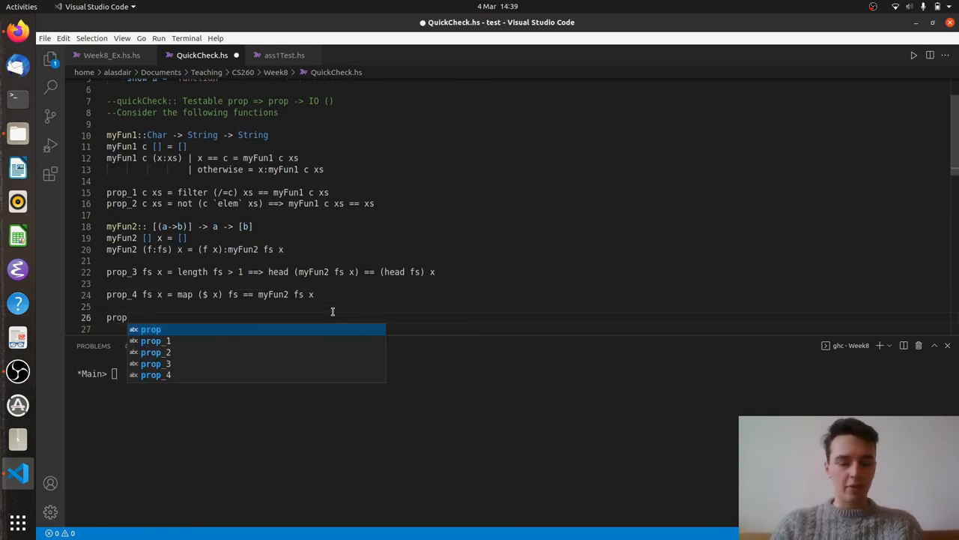
{"action": "type", "text": "_5"}
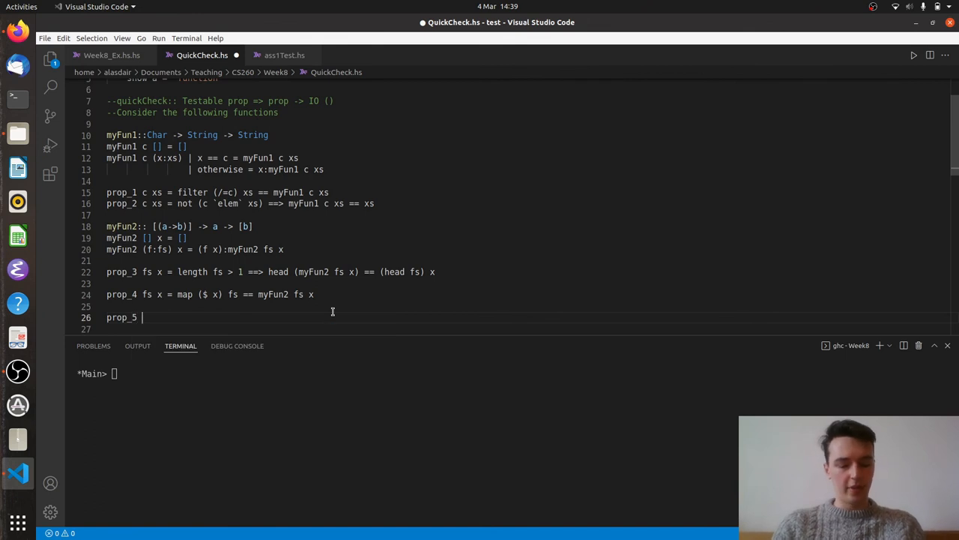
{"action": "type", "text": "fs x ="}
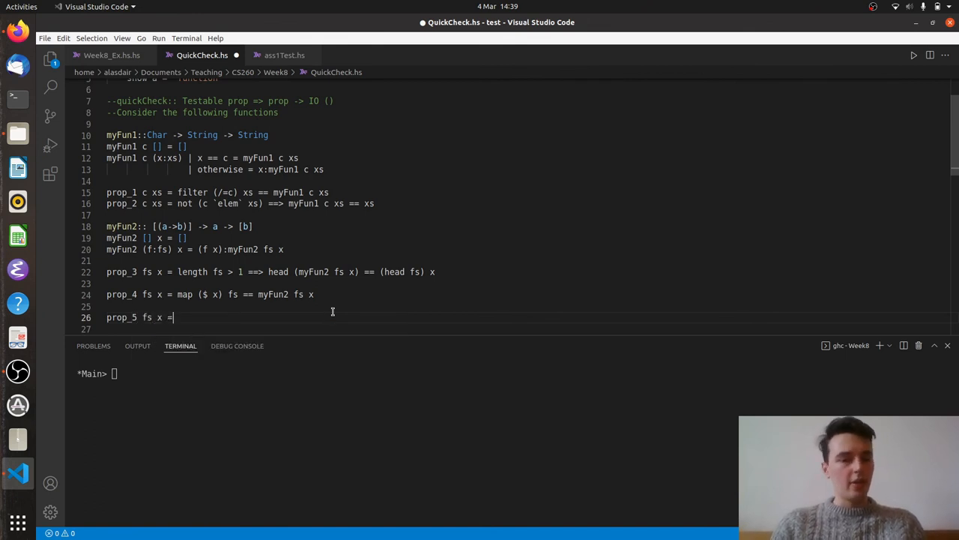
{"action": "type", "text": "app == m"}
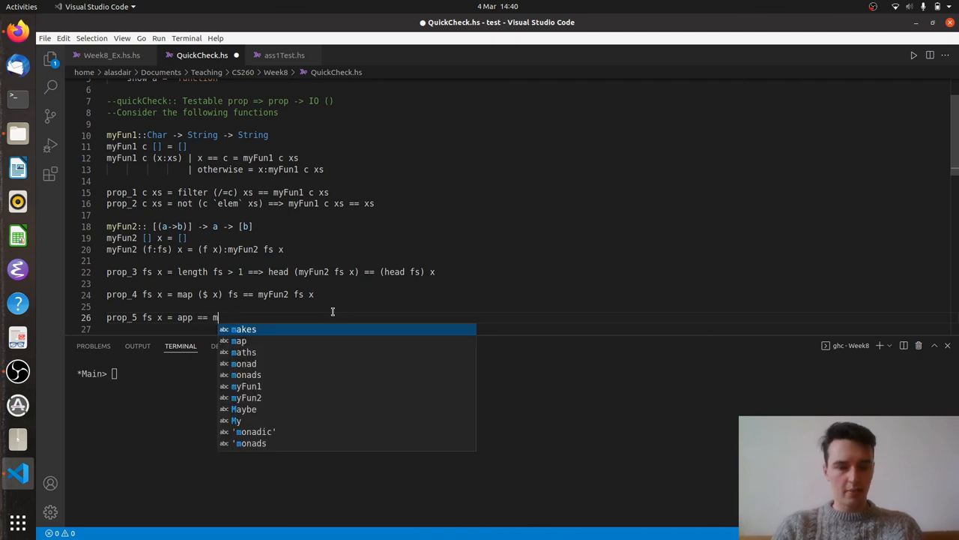
{"action": "type", "text": "yFun2 fs"}
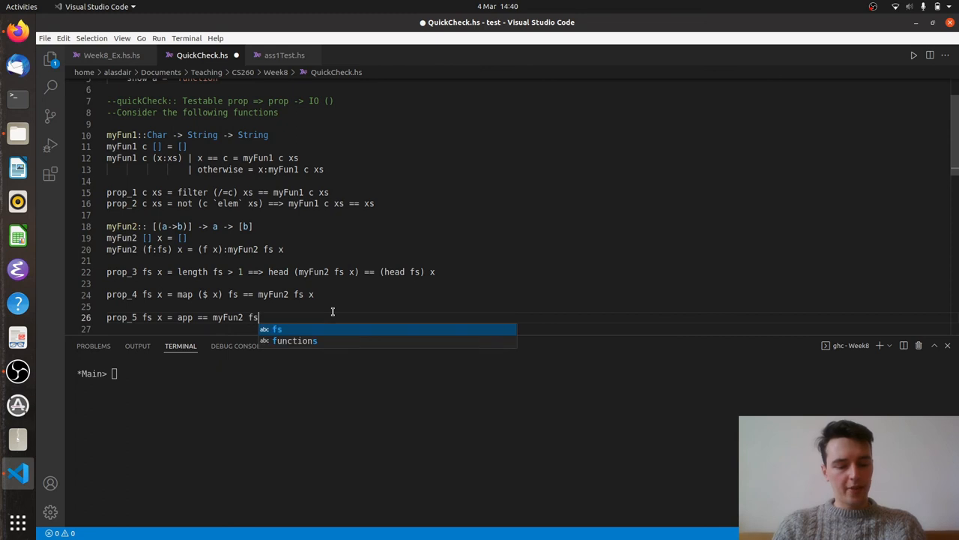
{"action": "type", "text": "x'"}
{"action": "left_click", "coordinate": [526, 328]}
{"action": "type", "text": "where app ="}
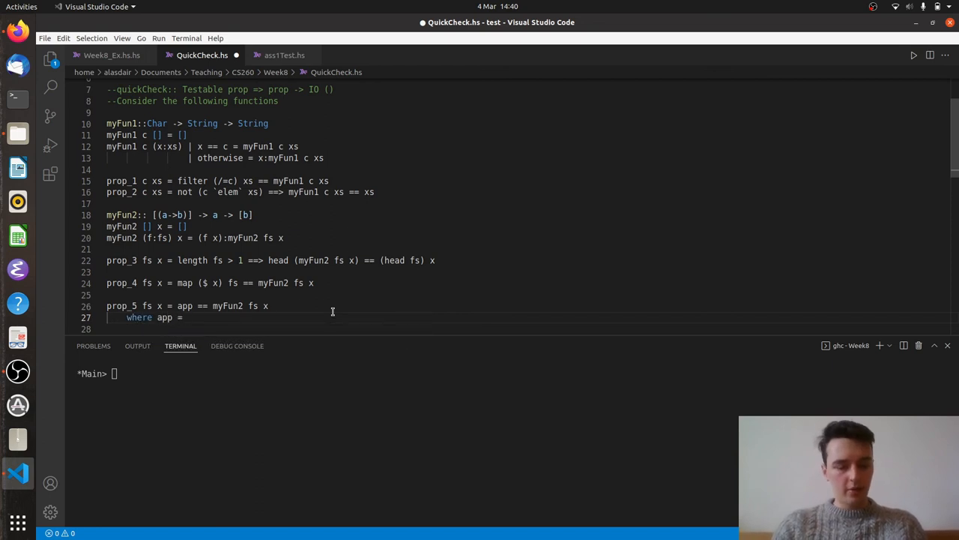
{"action": "type", "text": "fs <*"}
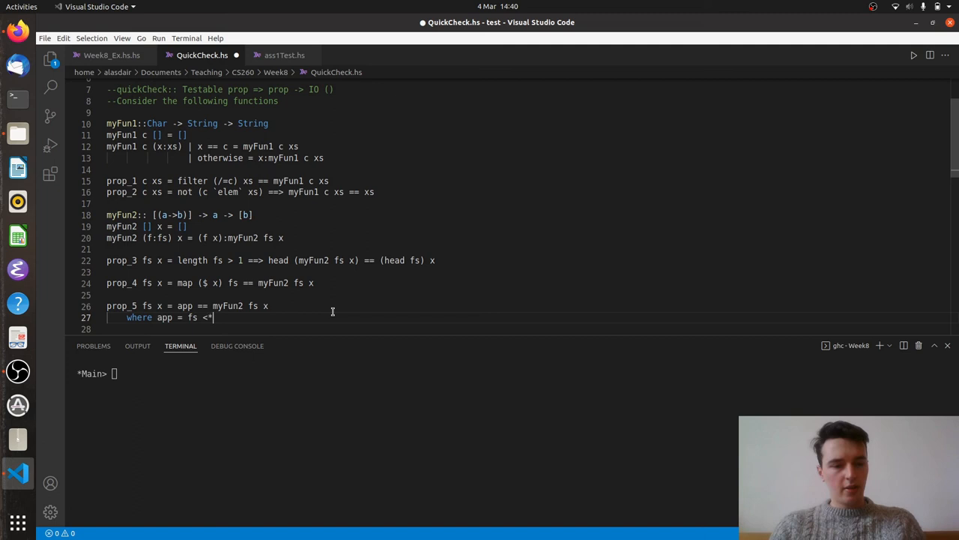
{"action": "type", "text": "()"}
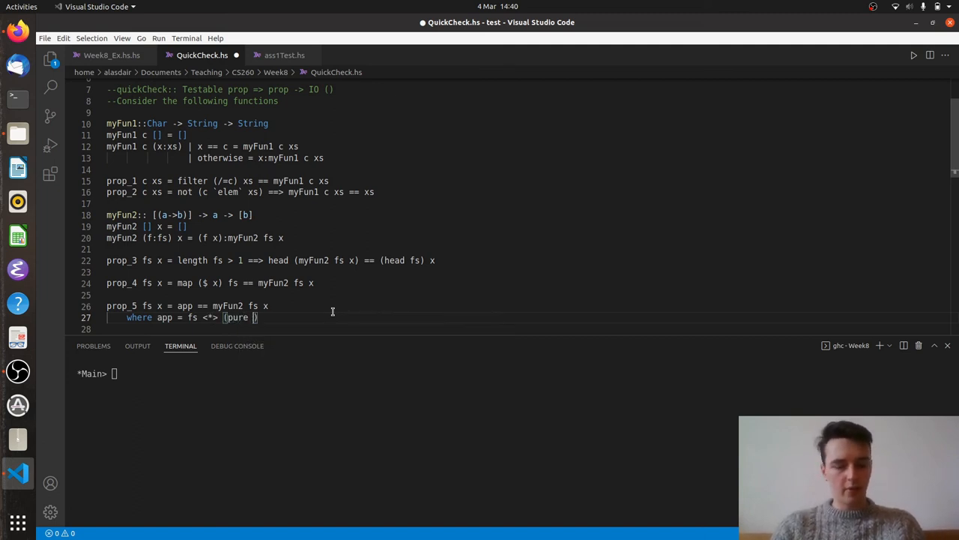
{"action": "type", "text": "x)"}
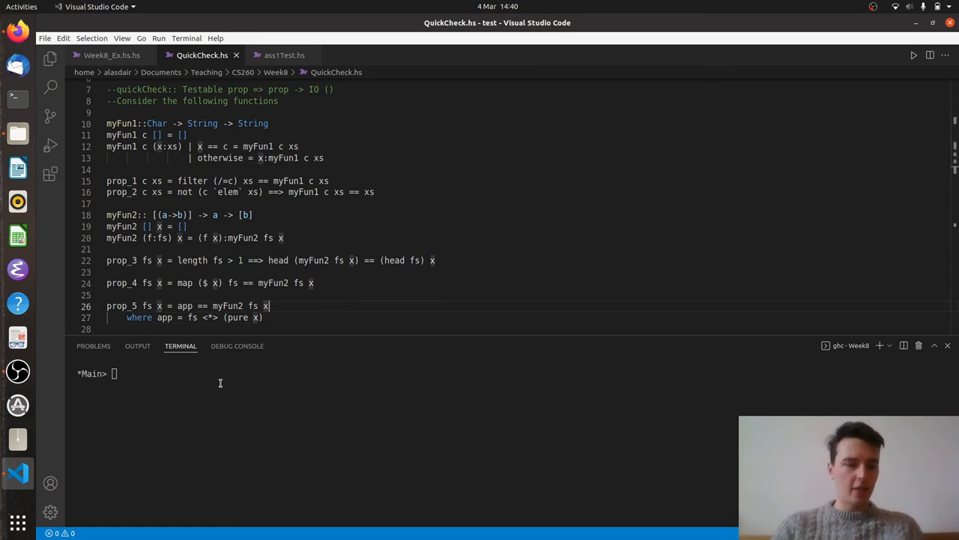
{"action": "type", "text": ":r"}
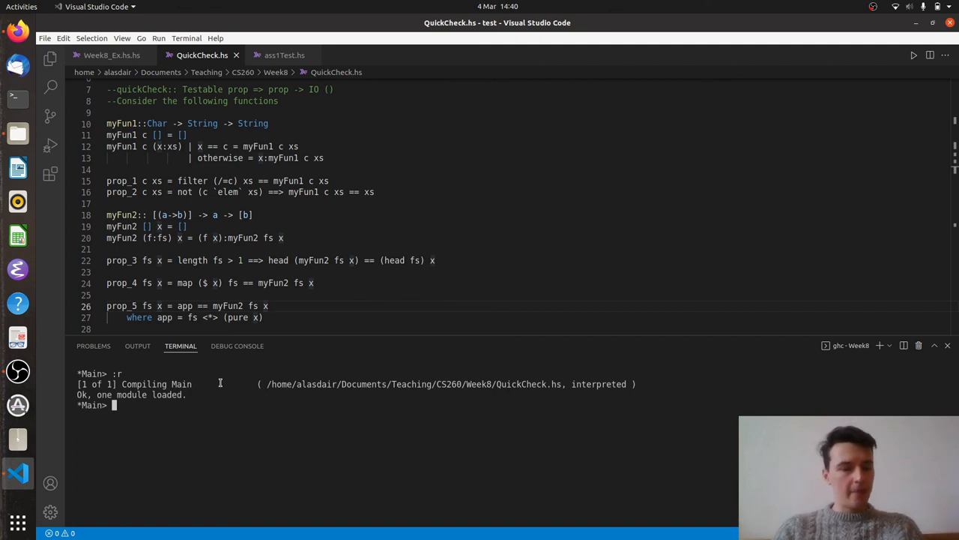
Run 'quickCheck prop_5' in GHCi and confirm 100 tests pass
{"action": "type", "text": "quick"}
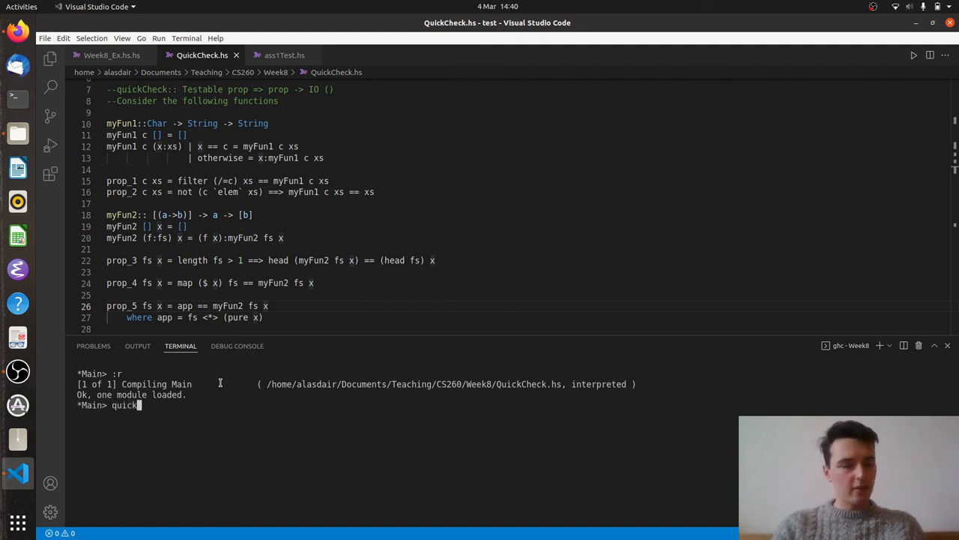
{"action": "type", "text": "Check"}
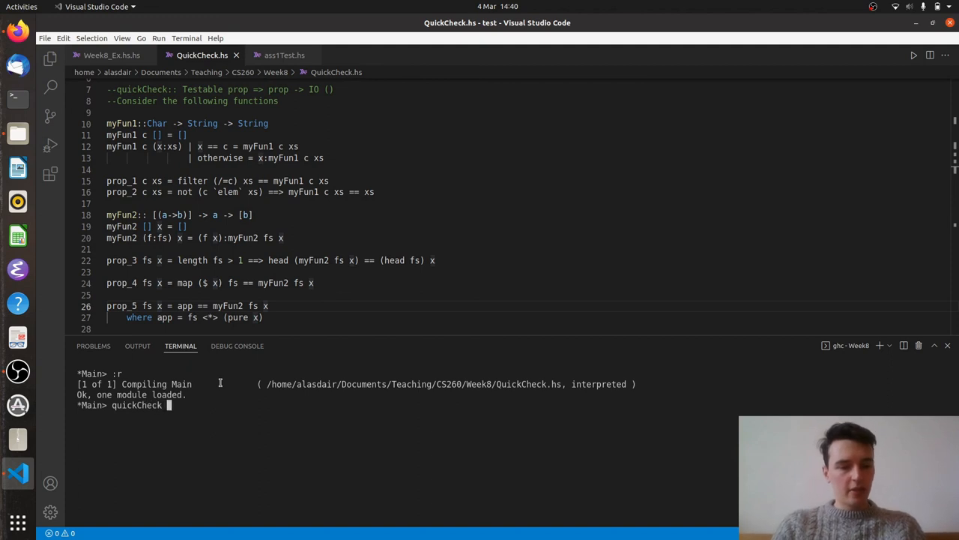
{"action": "type", "text": "prop"}
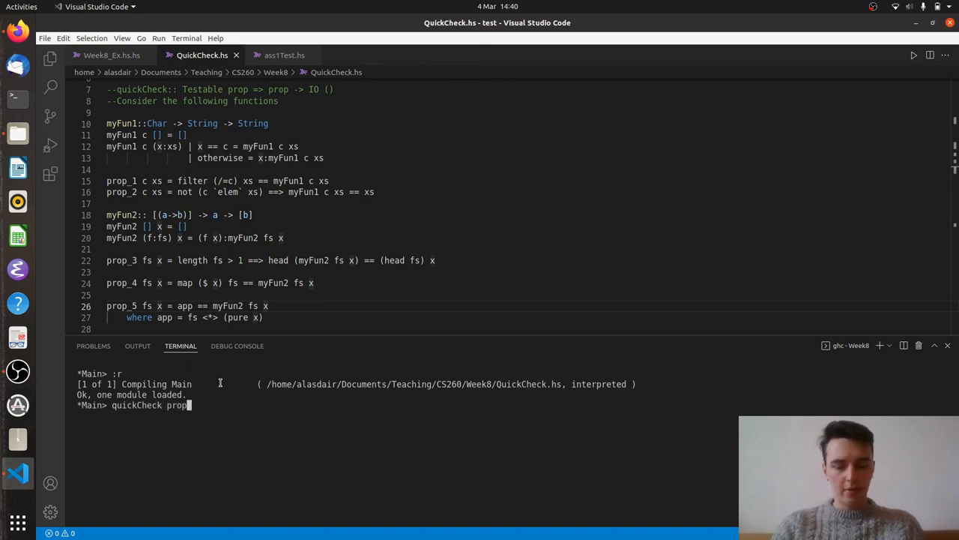
{"action": "key", "text": "Return"}
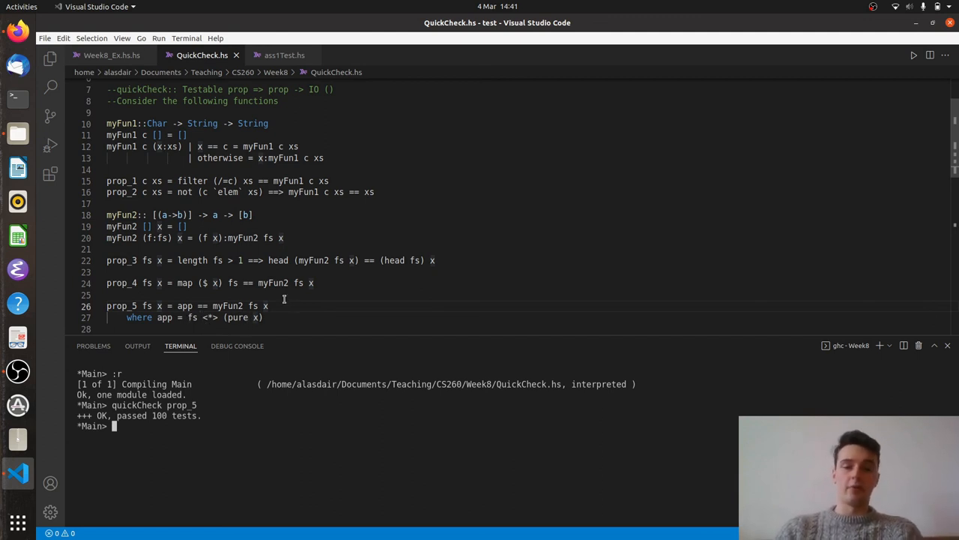
{"action": "mouse_move", "coordinate": [265, 317]}
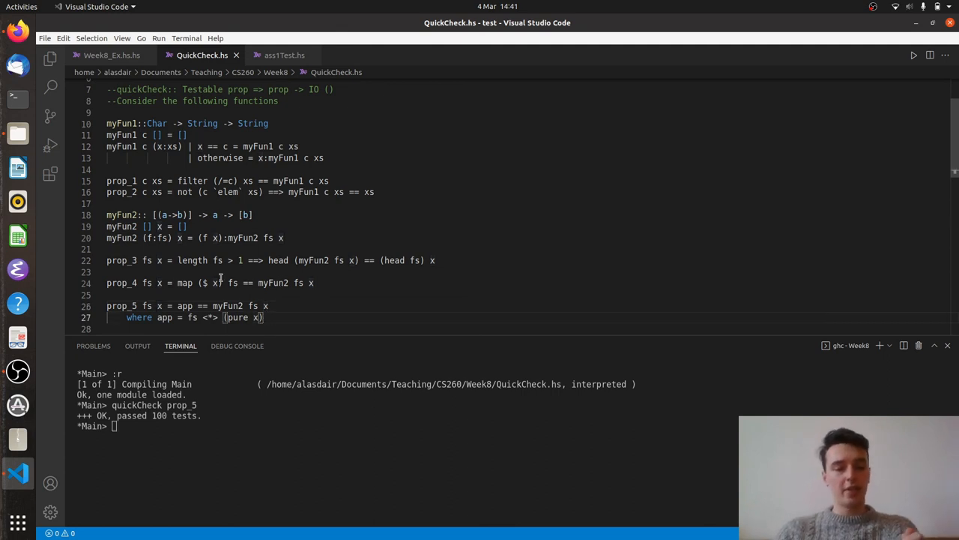
{"action": "mouse_move", "coordinate": [329, 292]}
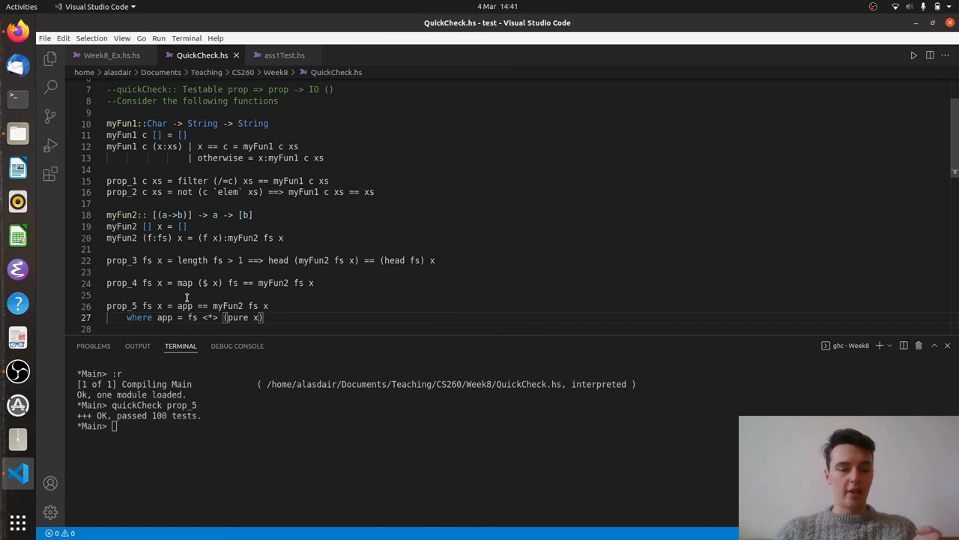
{"action": "mouse_move", "coordinate": [215, 308]}
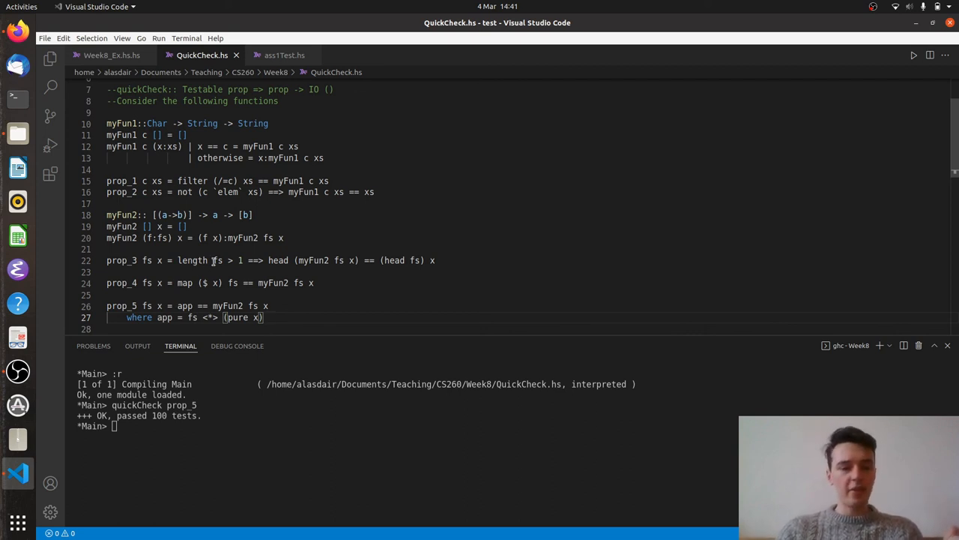
{"action": "mouse_move", "coordinate": [293, 271]}
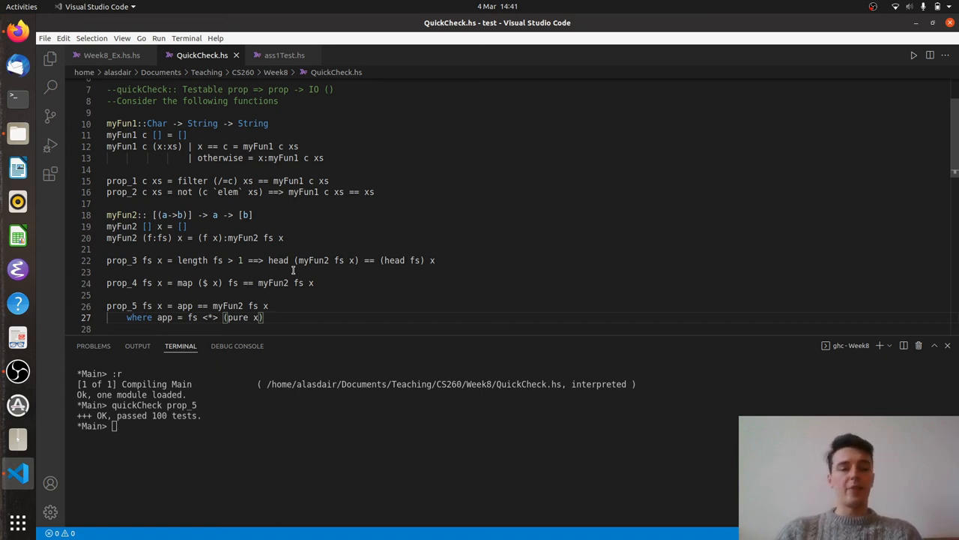
{"action": "mouse_move", "coordinate": [360, 188]}
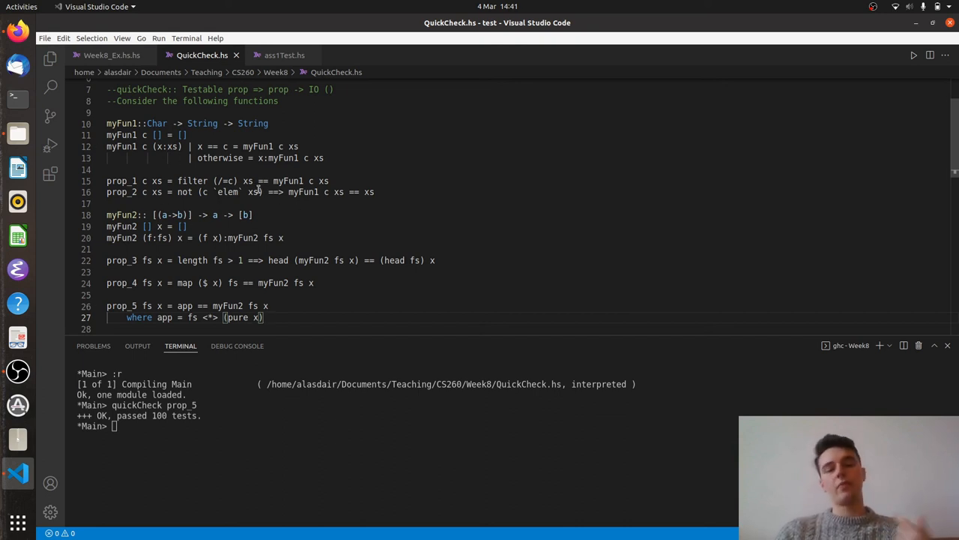
{"action": "mouse_move", "coordinate": [399, 209]}
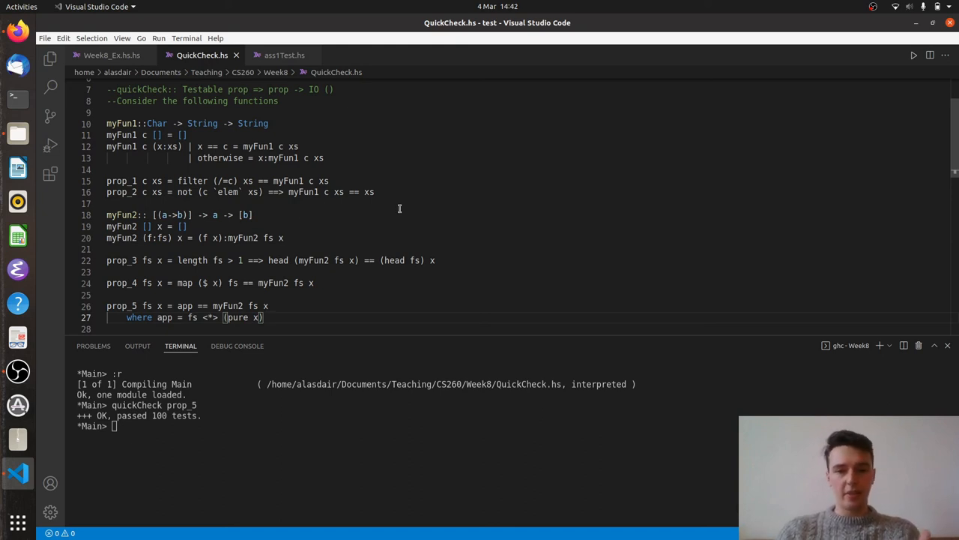
{"action": "mouse_move", "coordinate": [314, 306]}
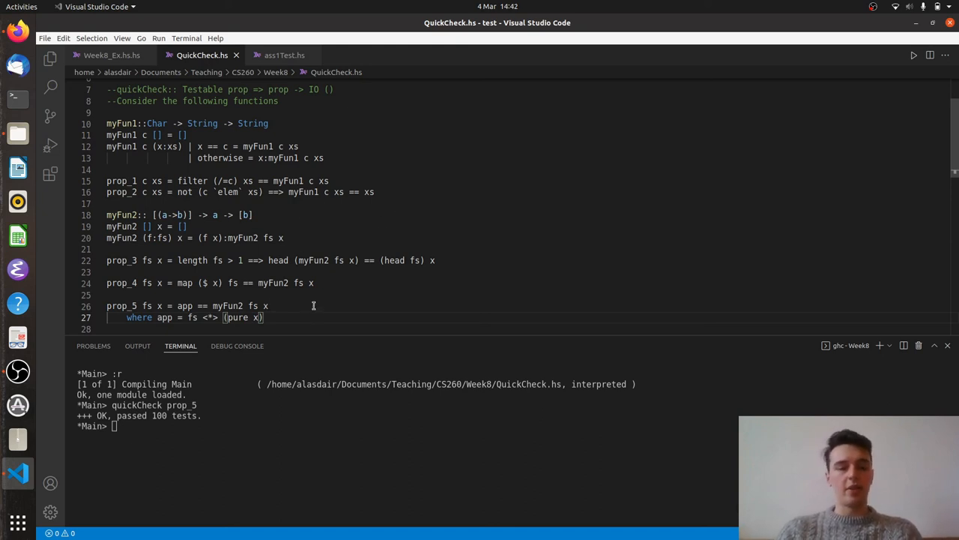